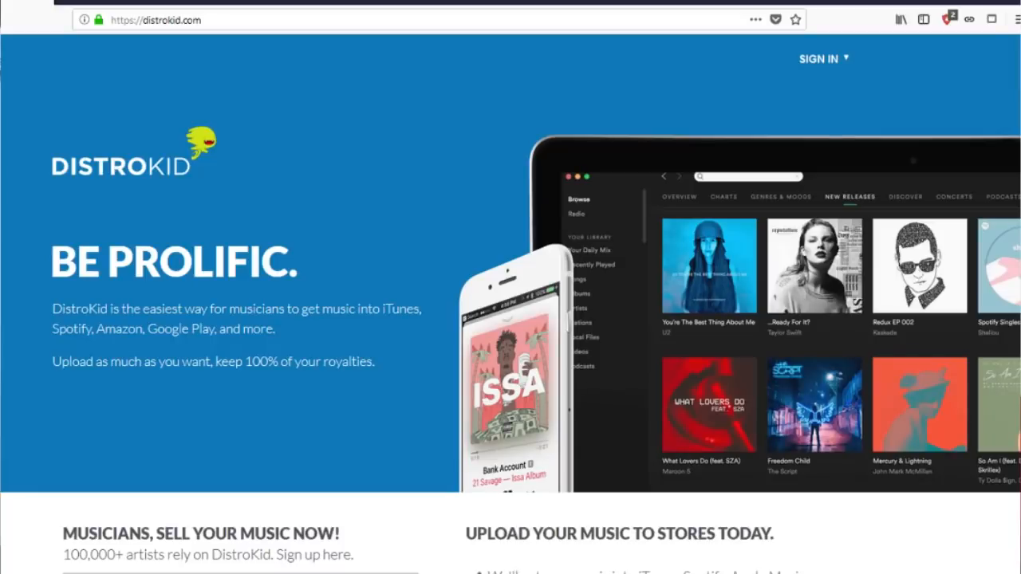
Step: Sign in to the account and go to the Upload page from the dashboard navigation
scroll("down", 3)
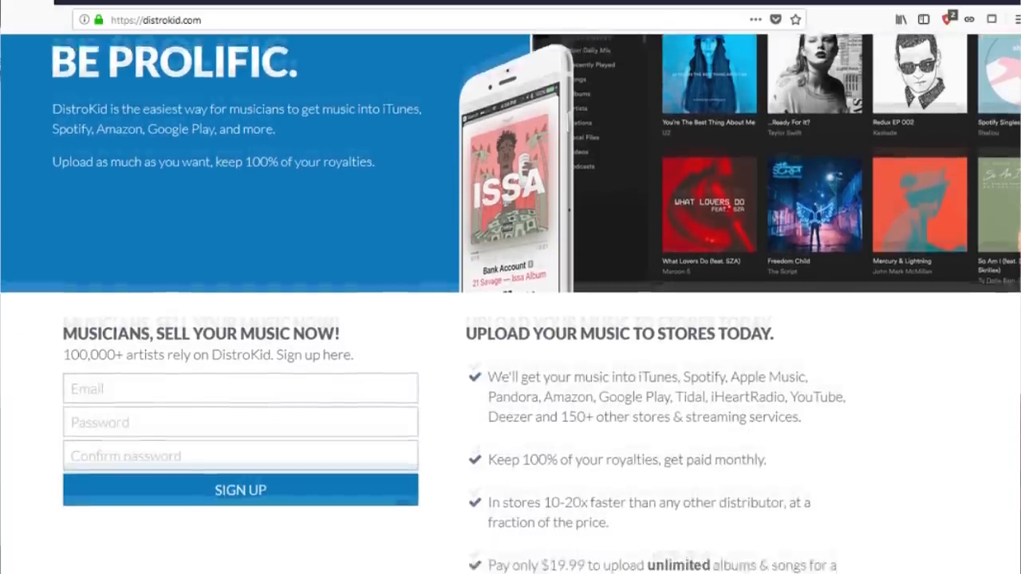
scroll("down", 3)
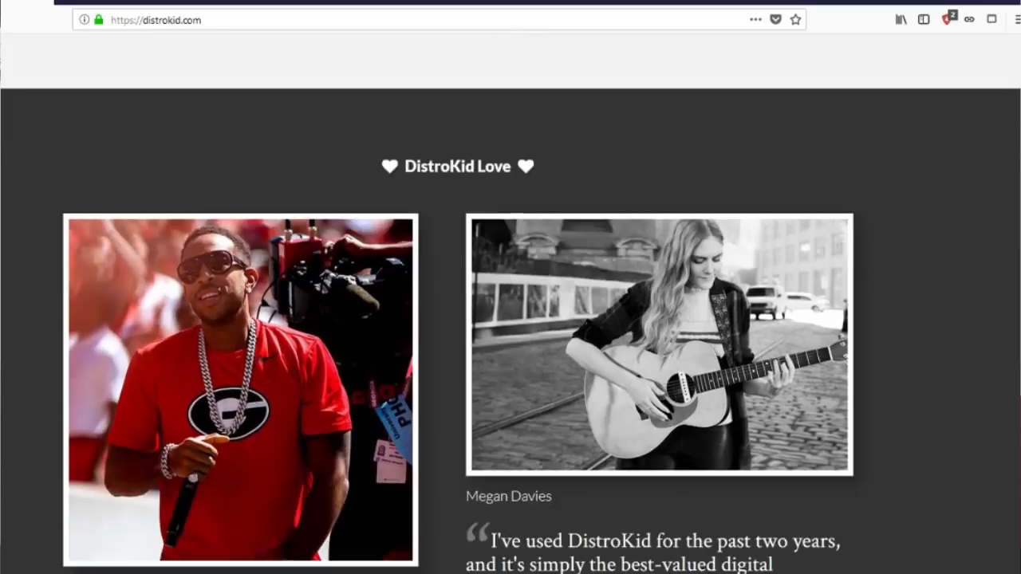
scroll("down", 3)
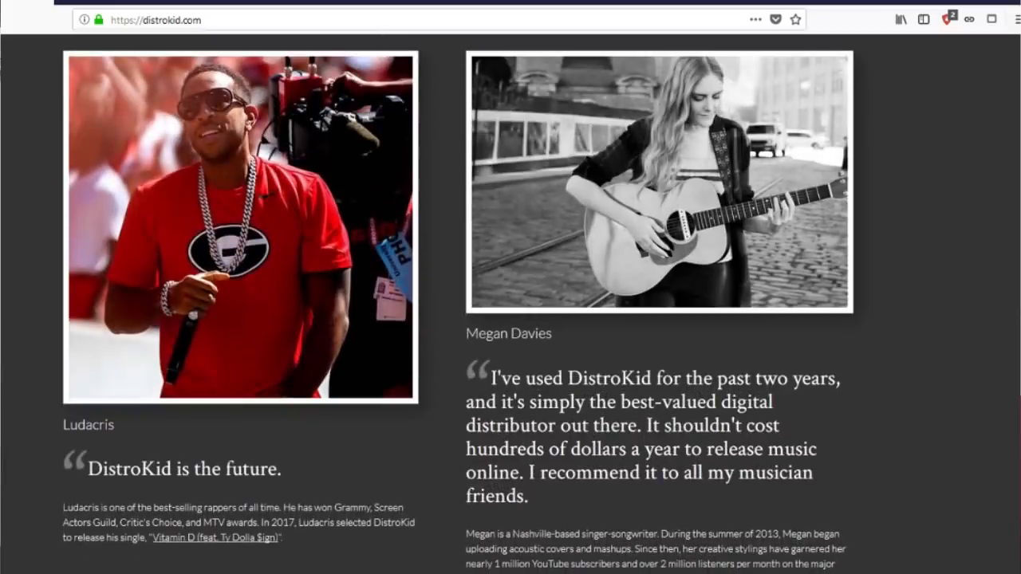
scroll("up", 3)
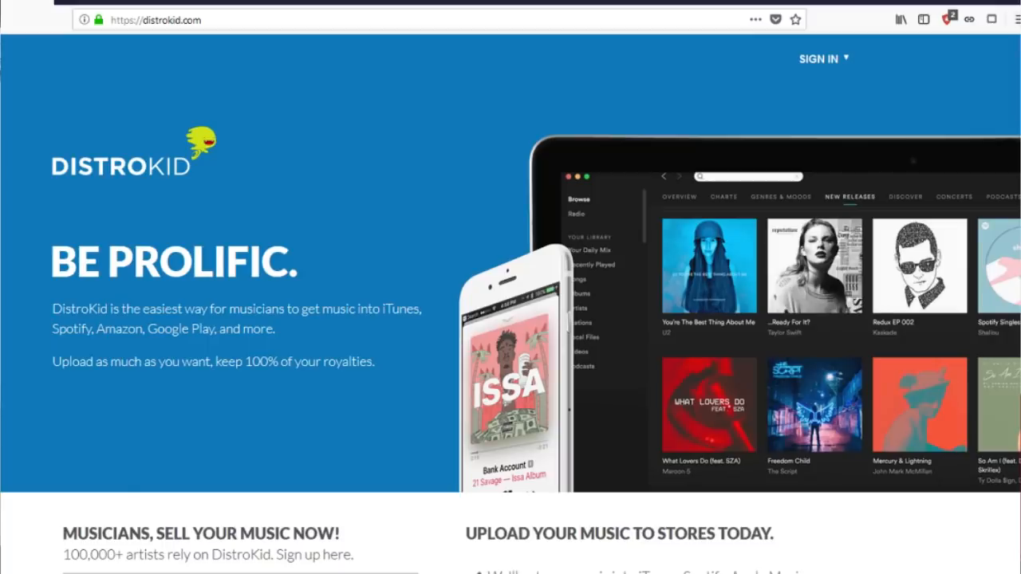
left_click(819, 58)
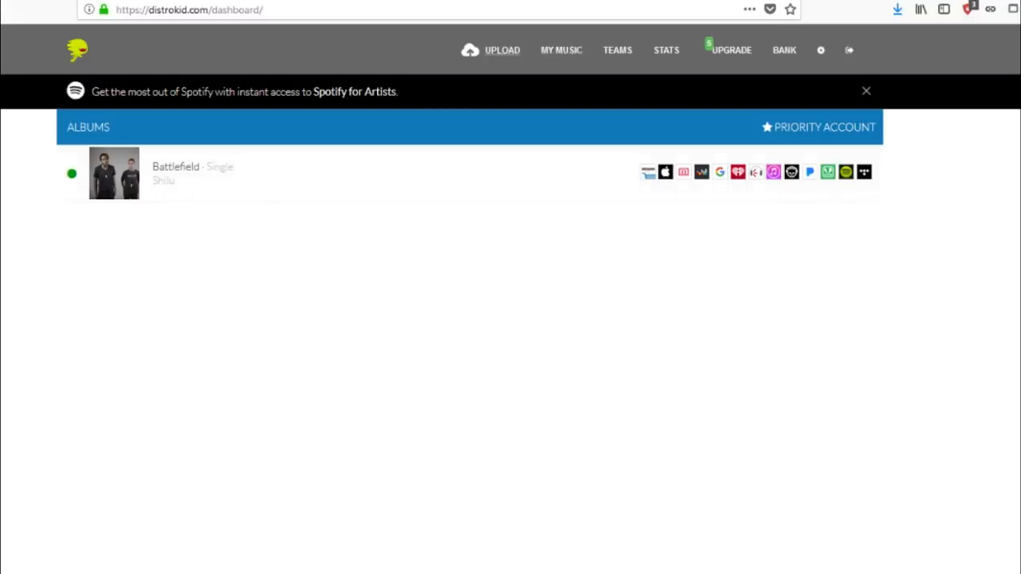
left_click(502, 49)
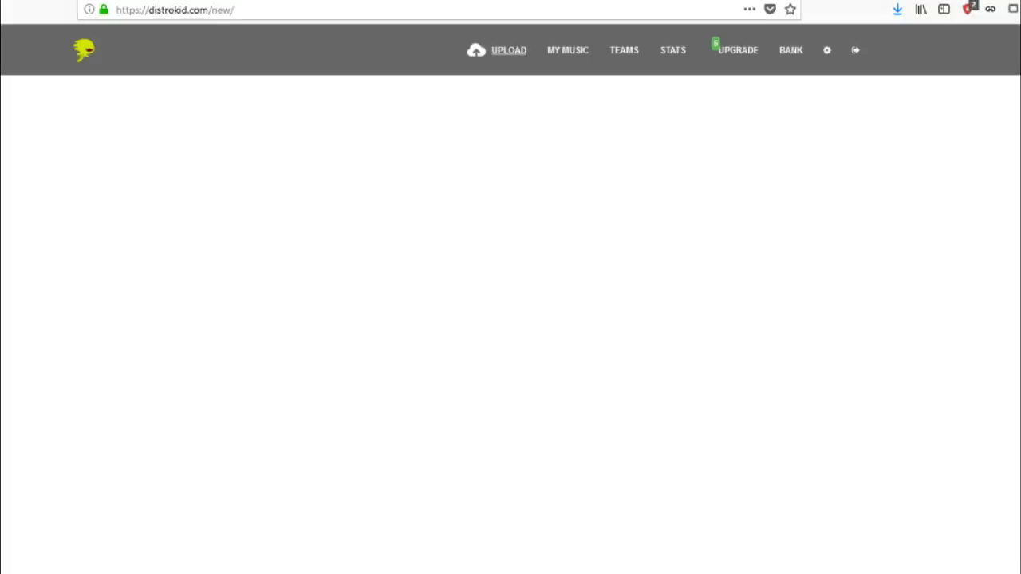
left_click(508, 50)
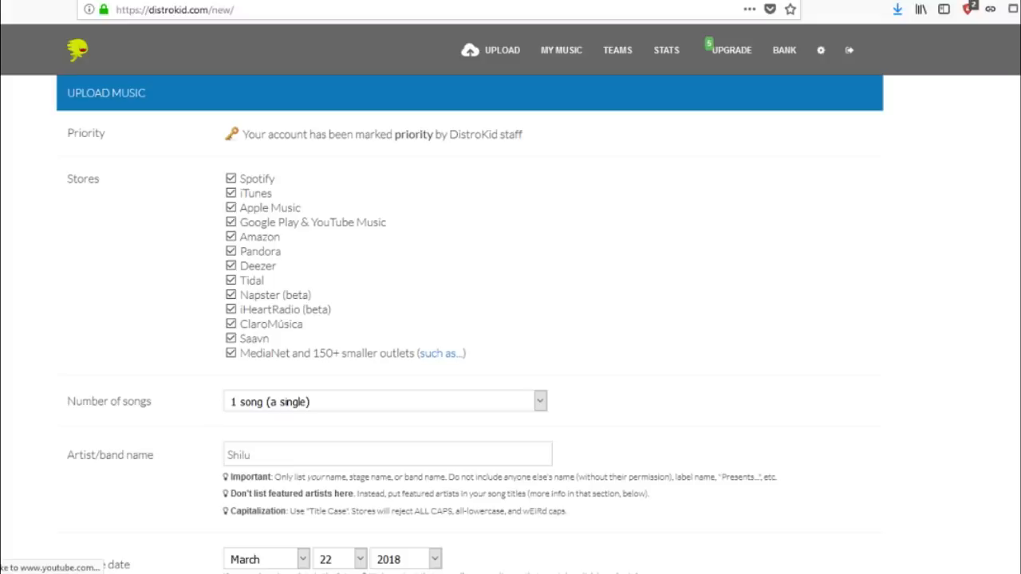
scroll("down", 3)
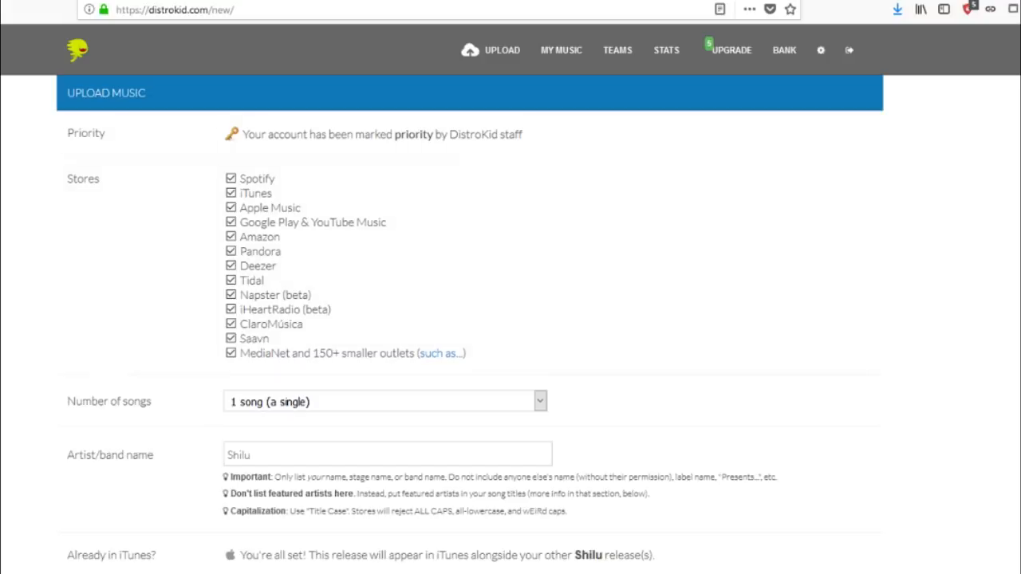
scroll("down", 3)
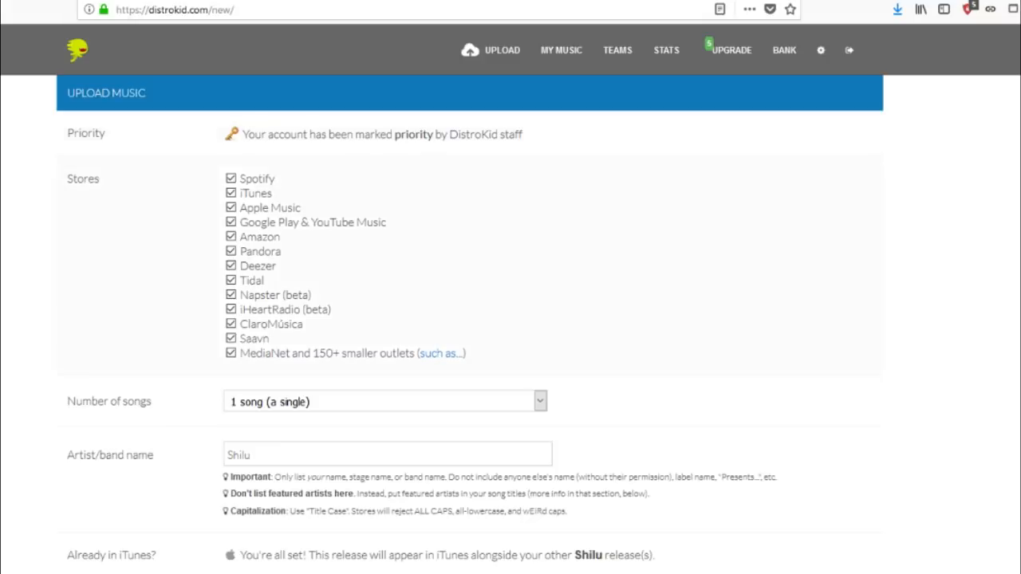
scroll("down", 3)
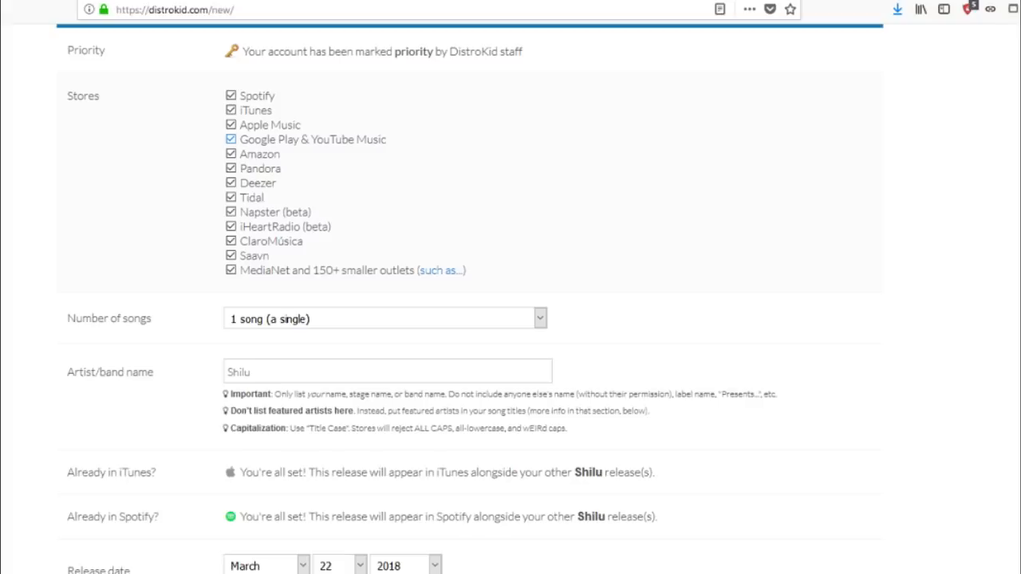
left_click(230, 168)
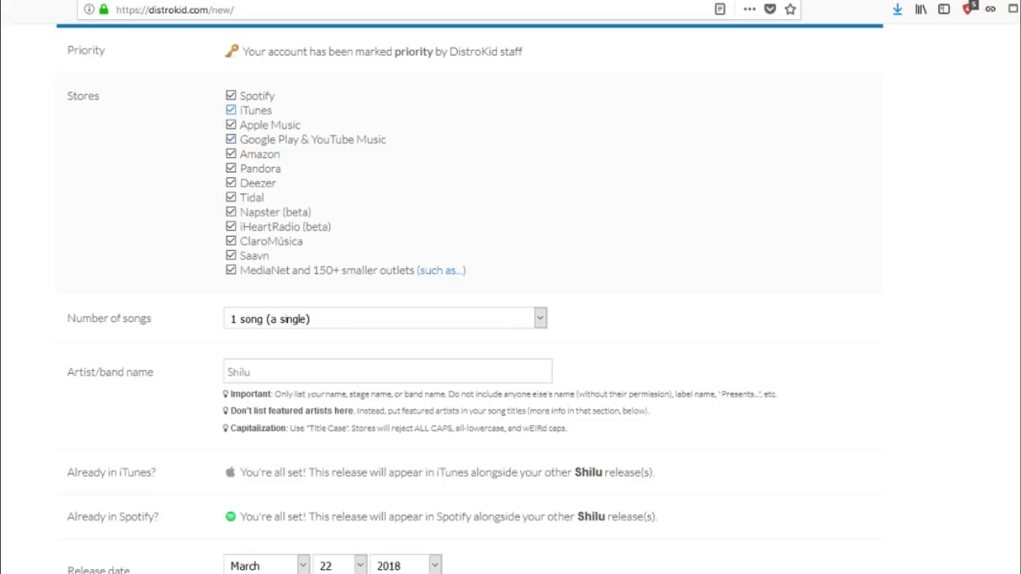
left_click(231, 211)
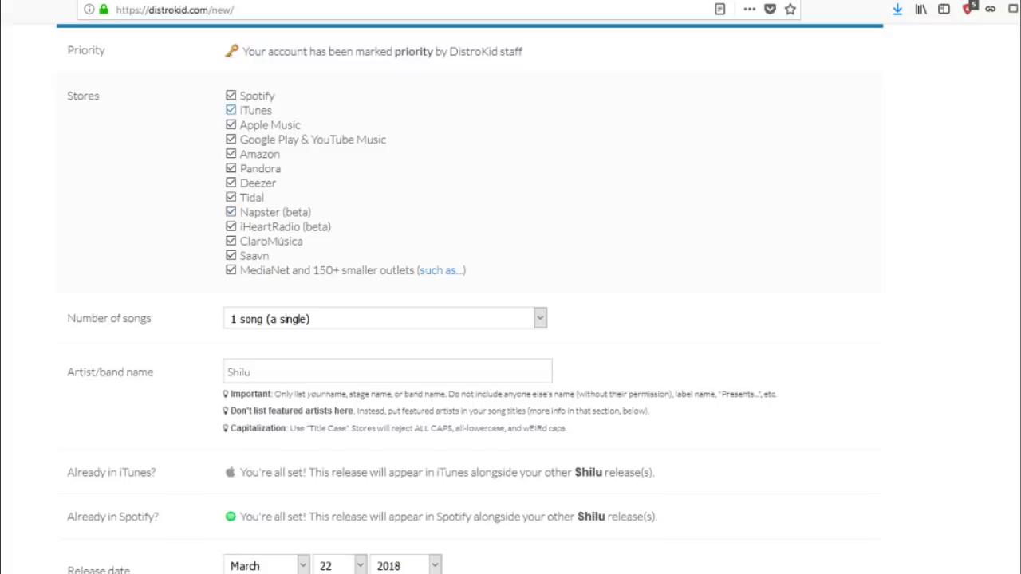
left_click(231, 197)
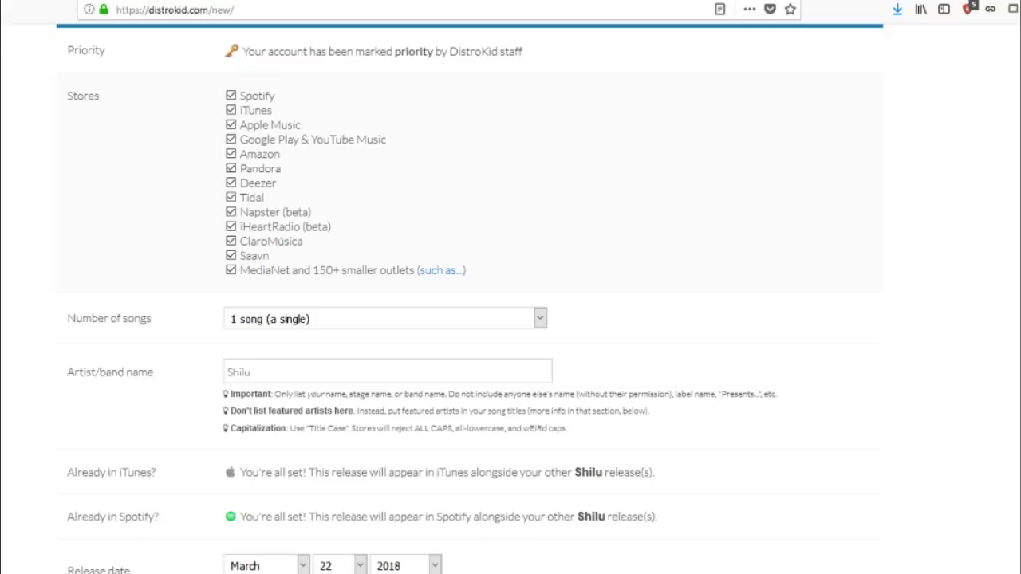
left_click(231, 212)
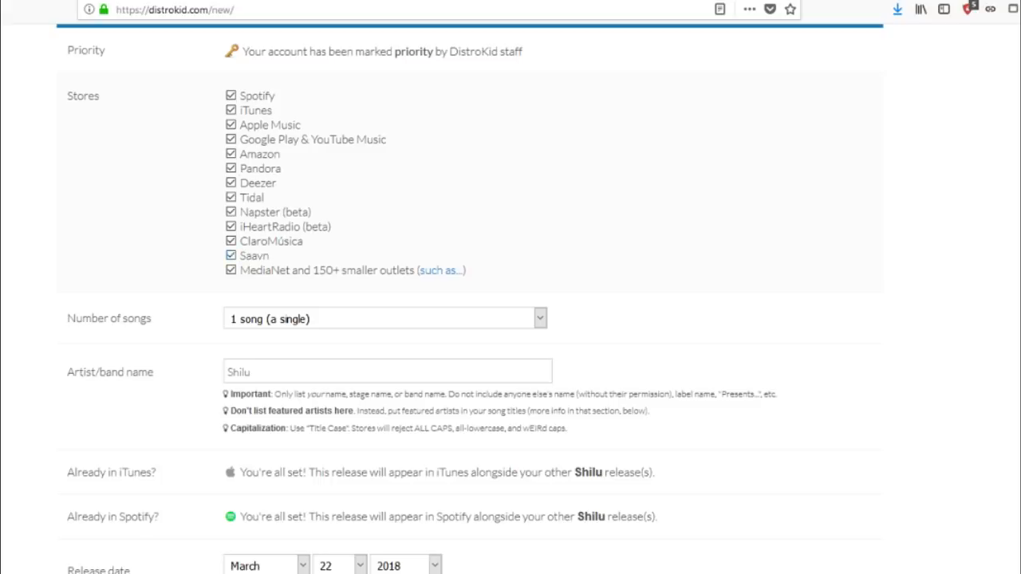
scroll("down", 3)
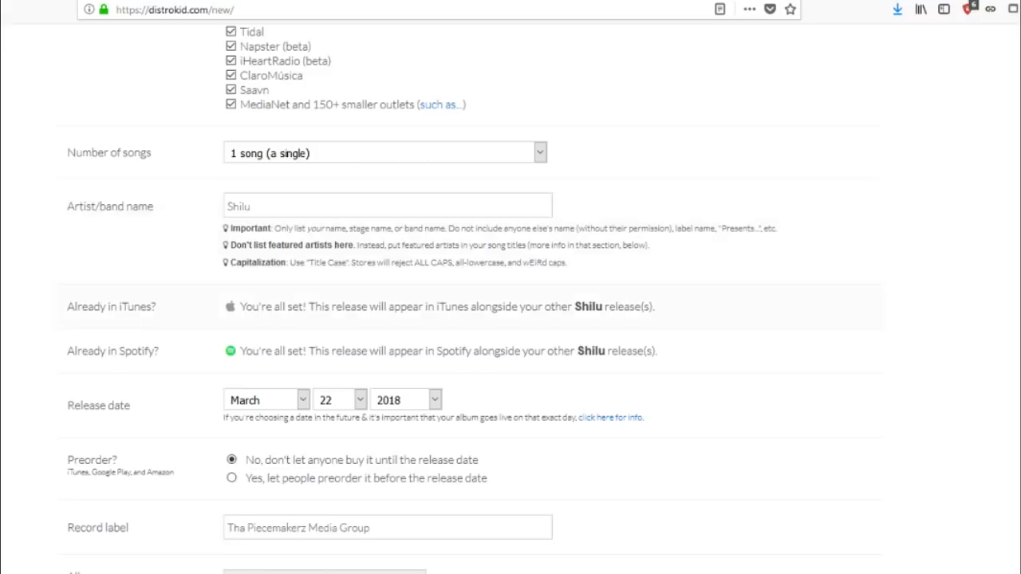
scroll("down", 3)
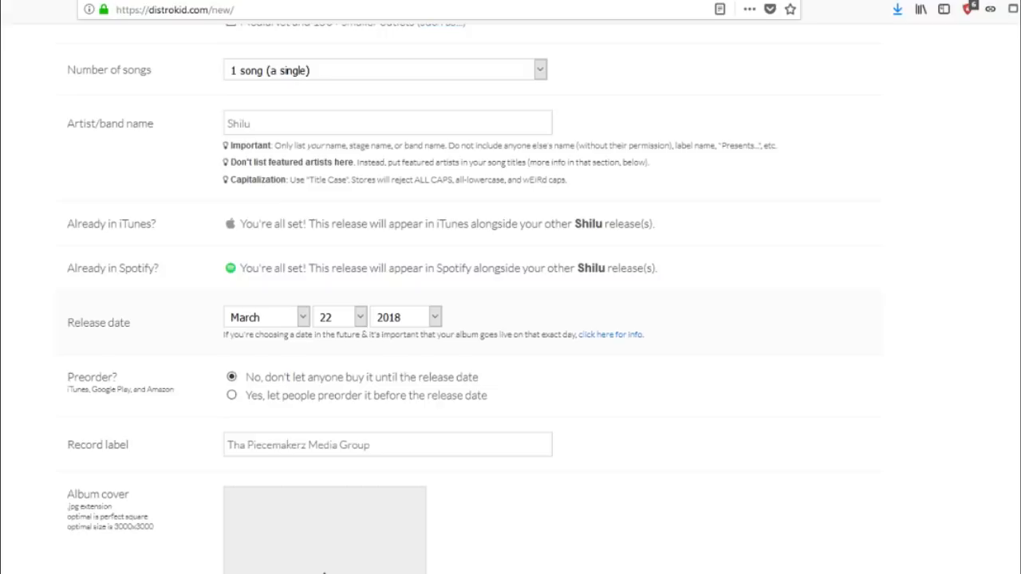
scroll("down", 3)
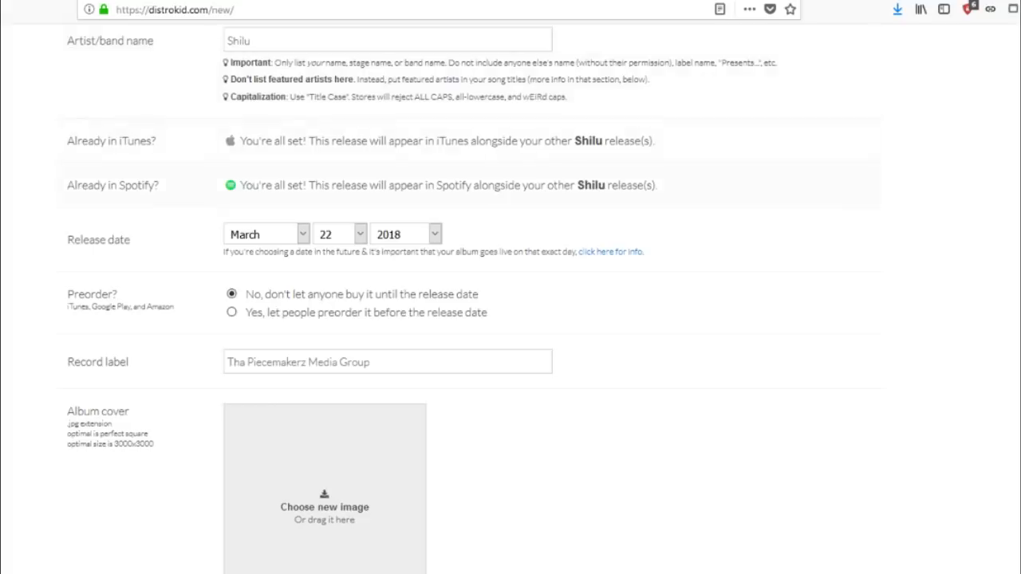
double_click(112, 185)
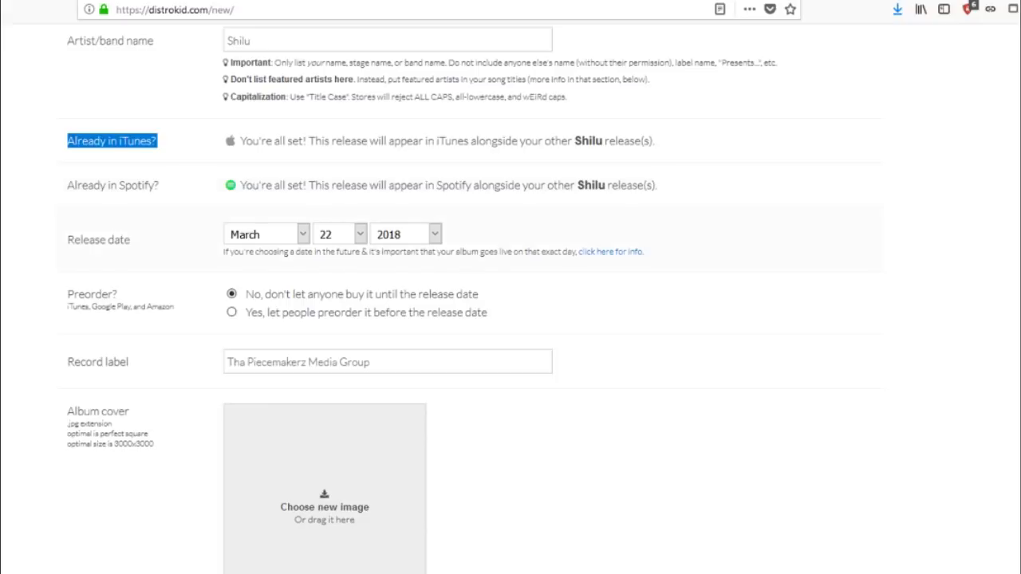
scroll("down", 3)
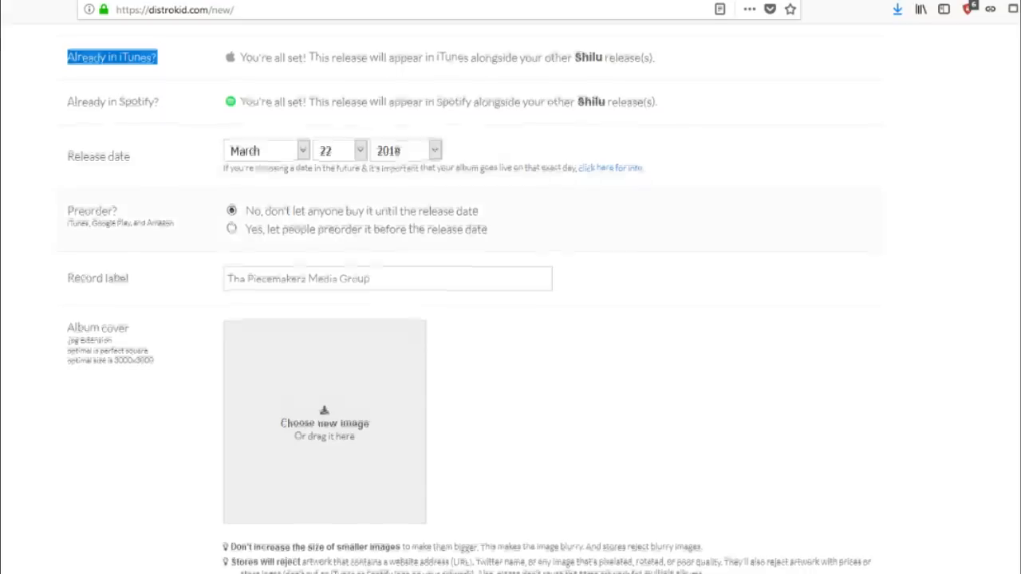
scroll("down", 3)
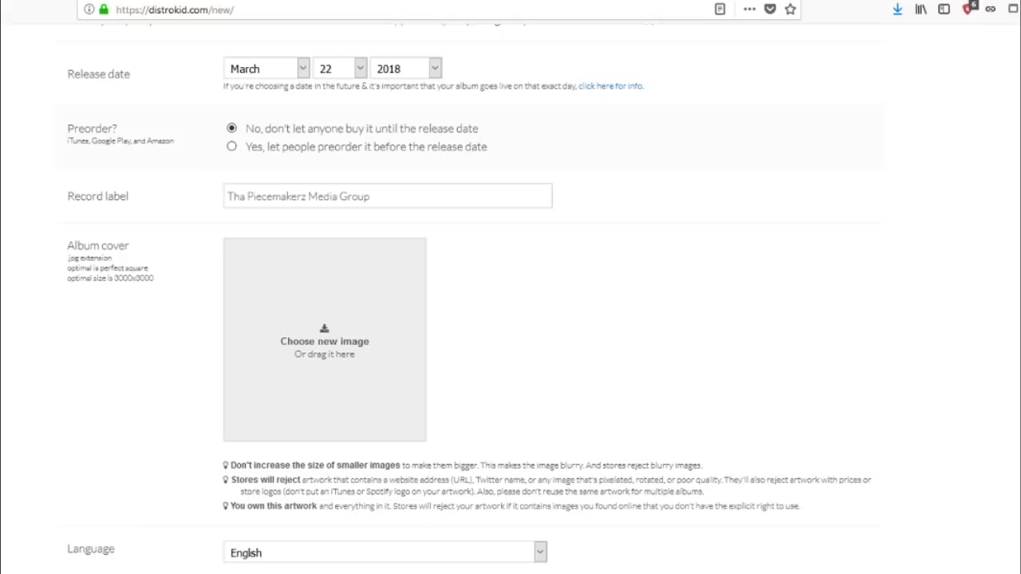
left_click(231, 128)
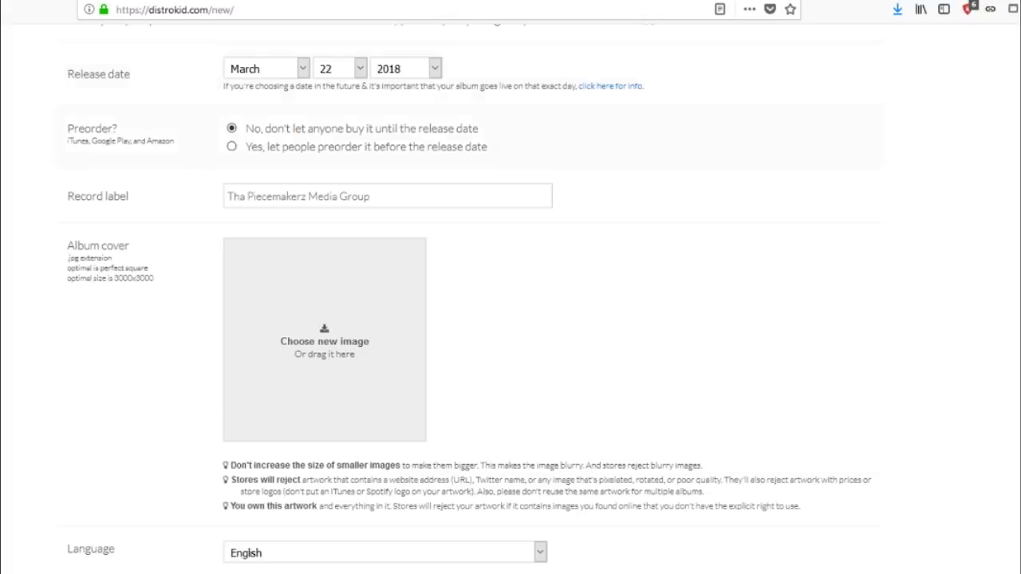
left_click(231, 128)
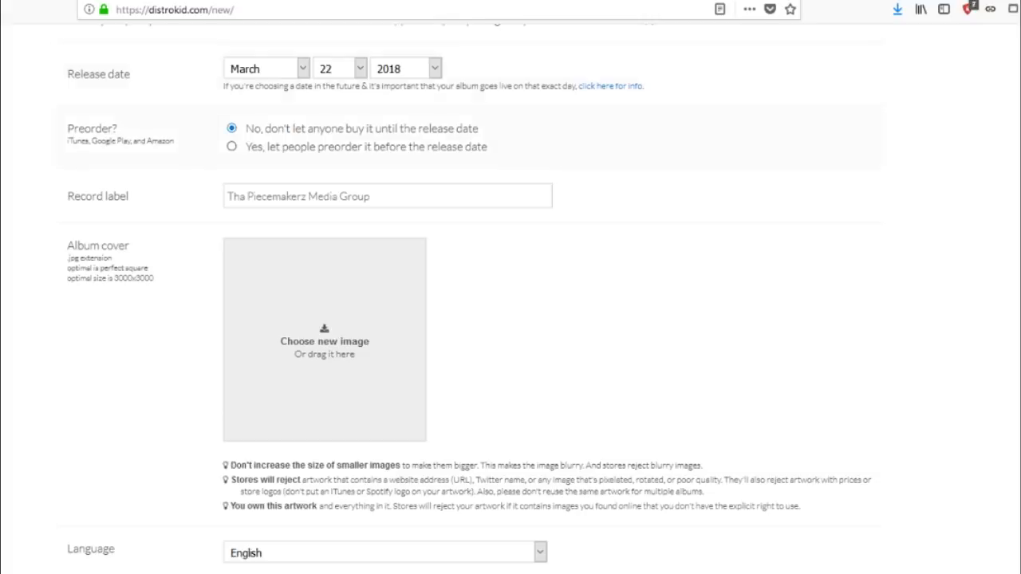
scroll("down", 3)
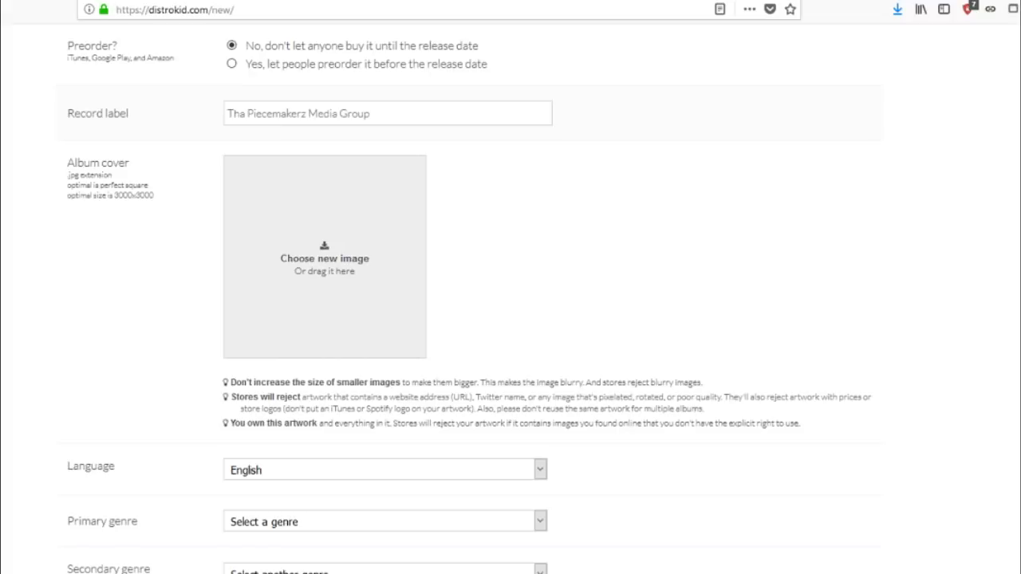
scroll("down", 3)
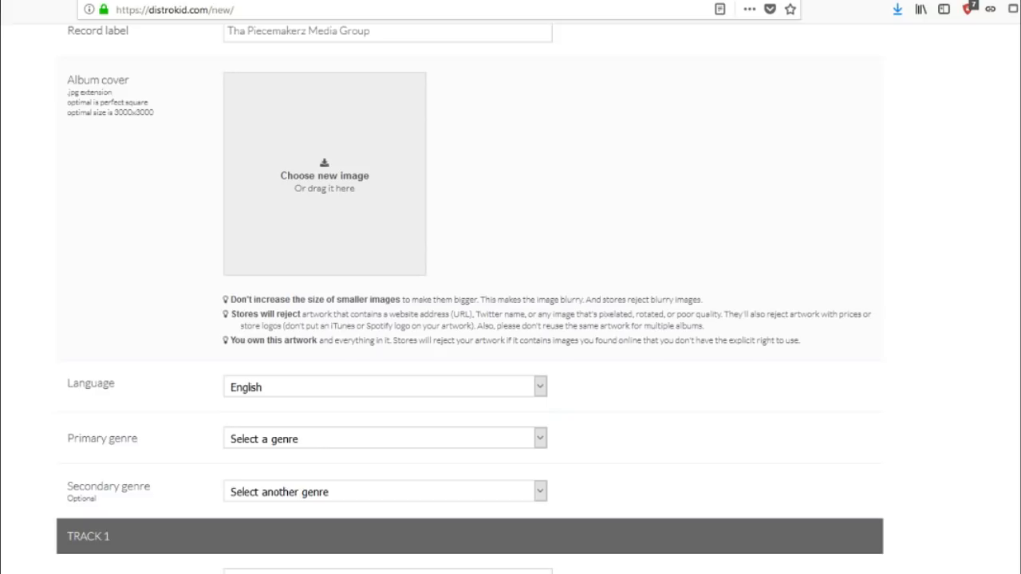
scroll("down", 3)
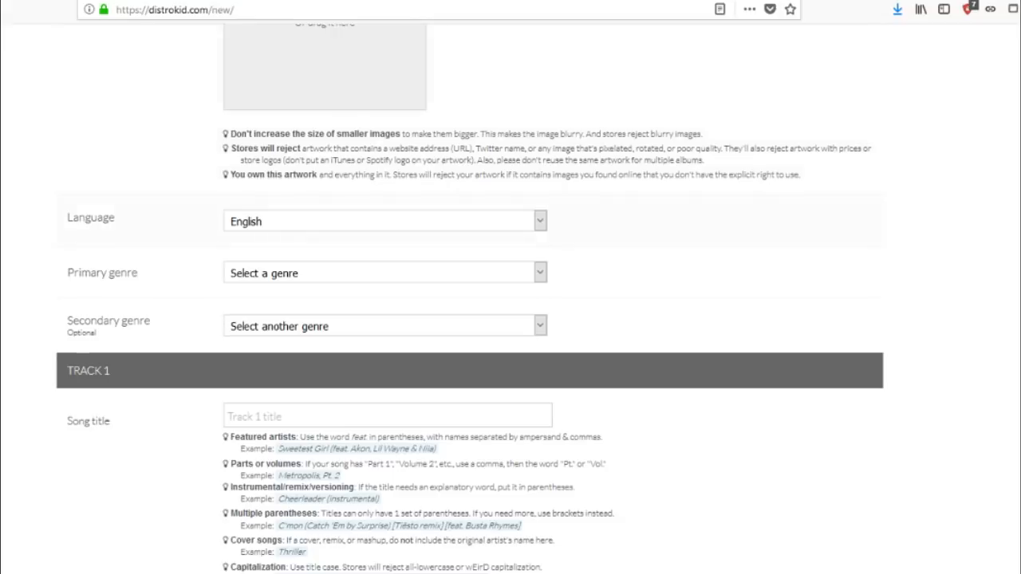
scroll("down", 3)
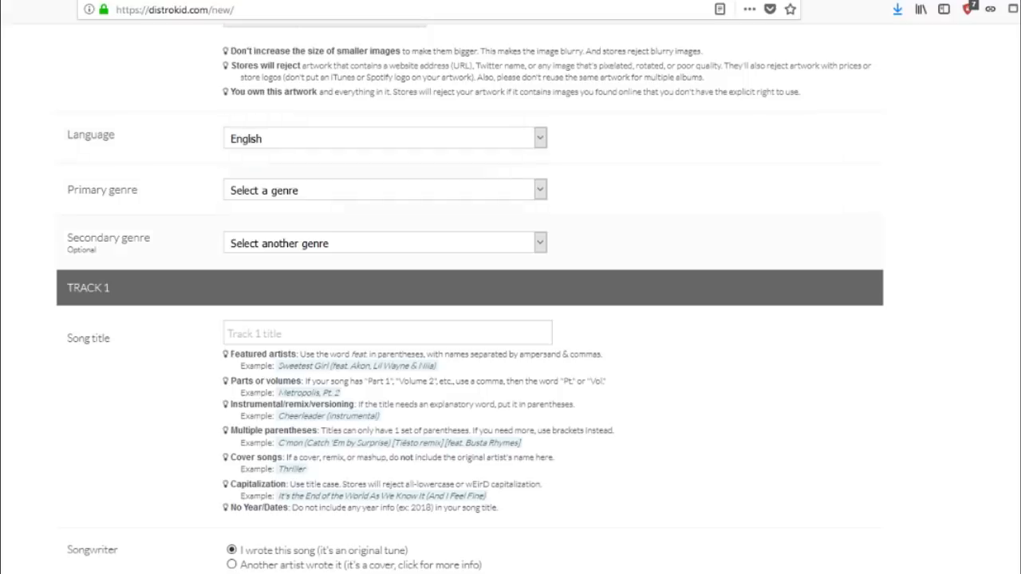
scroll("down", 3)
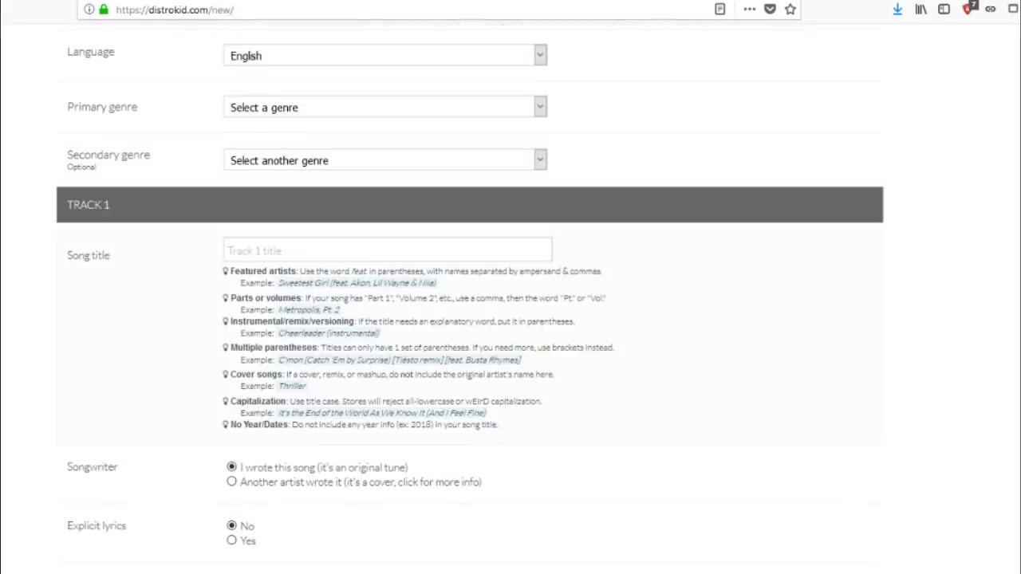
scroll("down", 3)
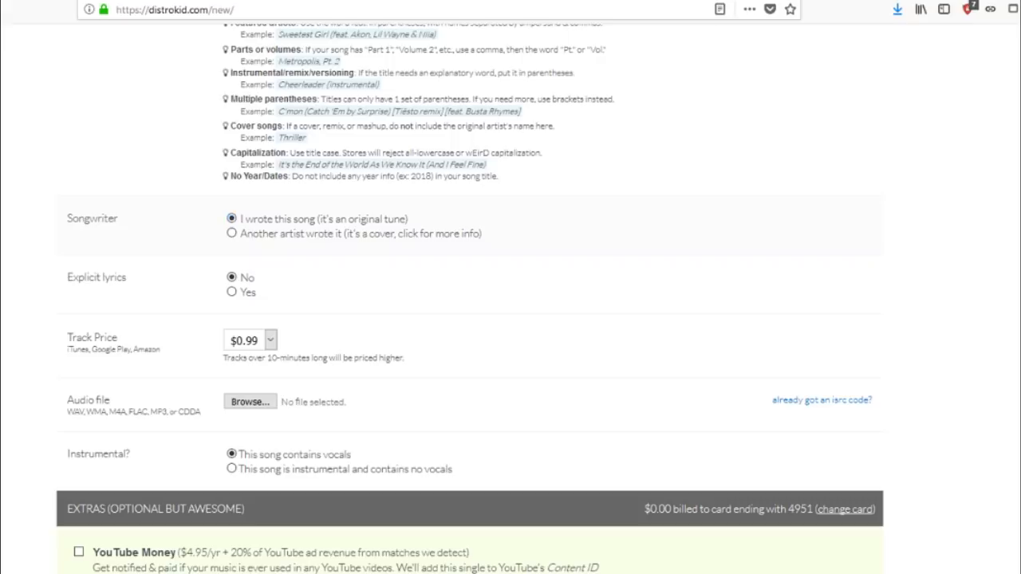
scroll("down", 3)
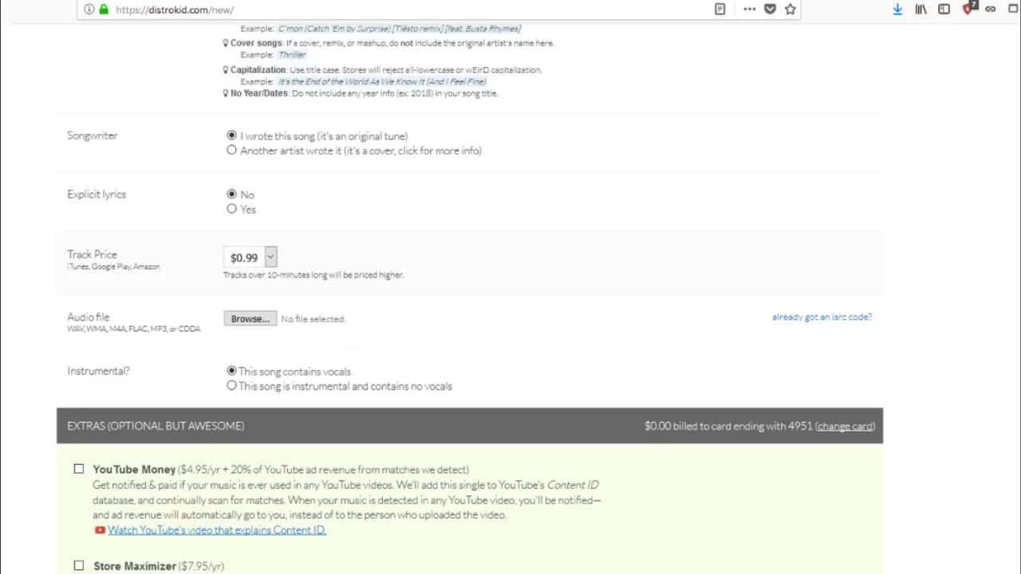
left_click(271, 256)
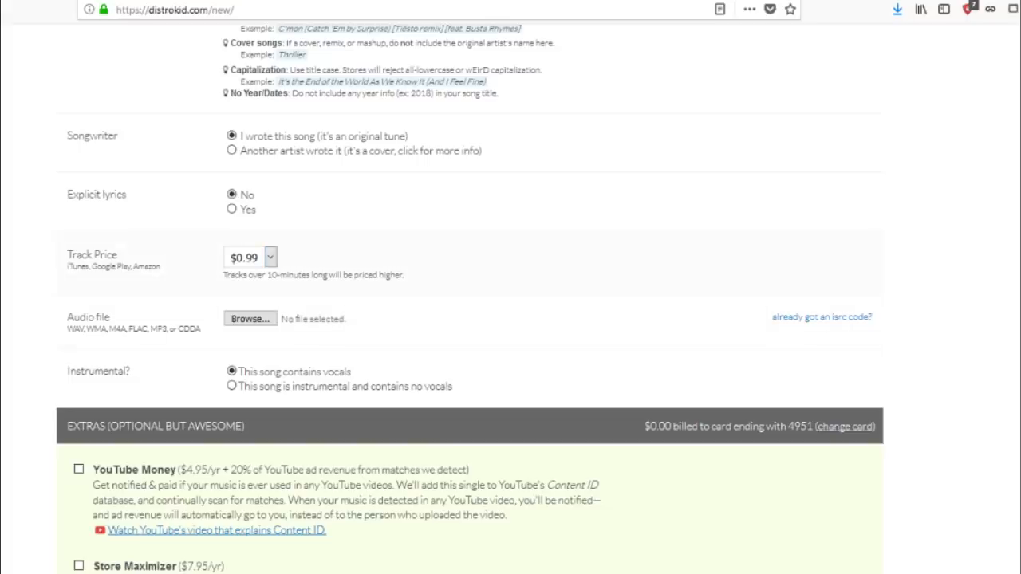
scroll("down", 3)
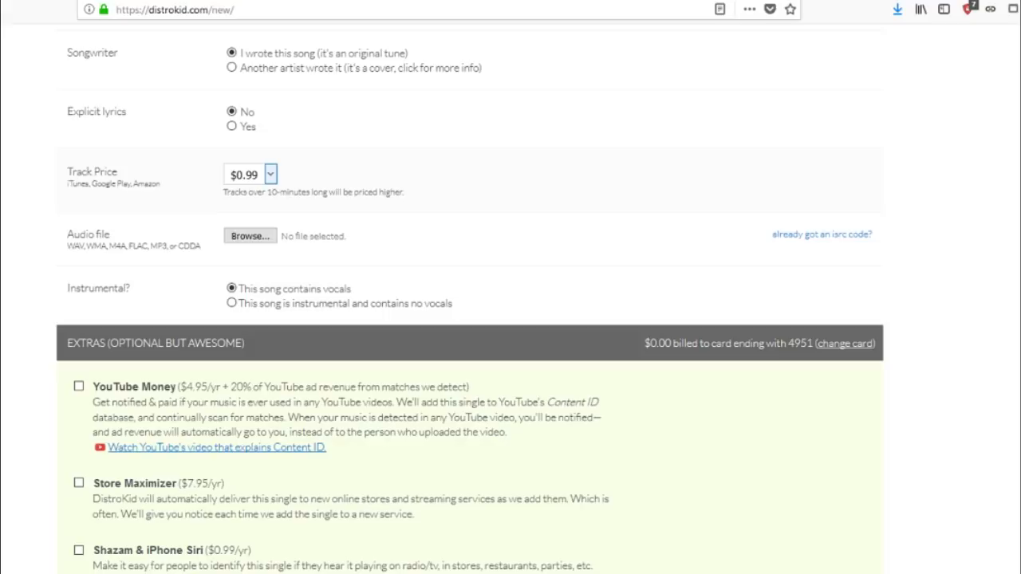
scroll("down", 3)
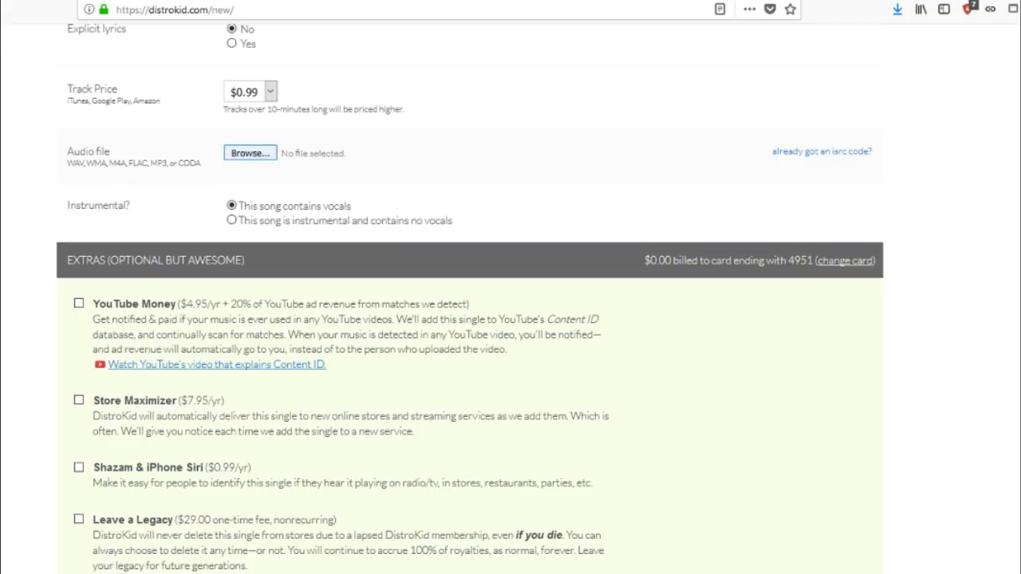
scroll("down", 3)
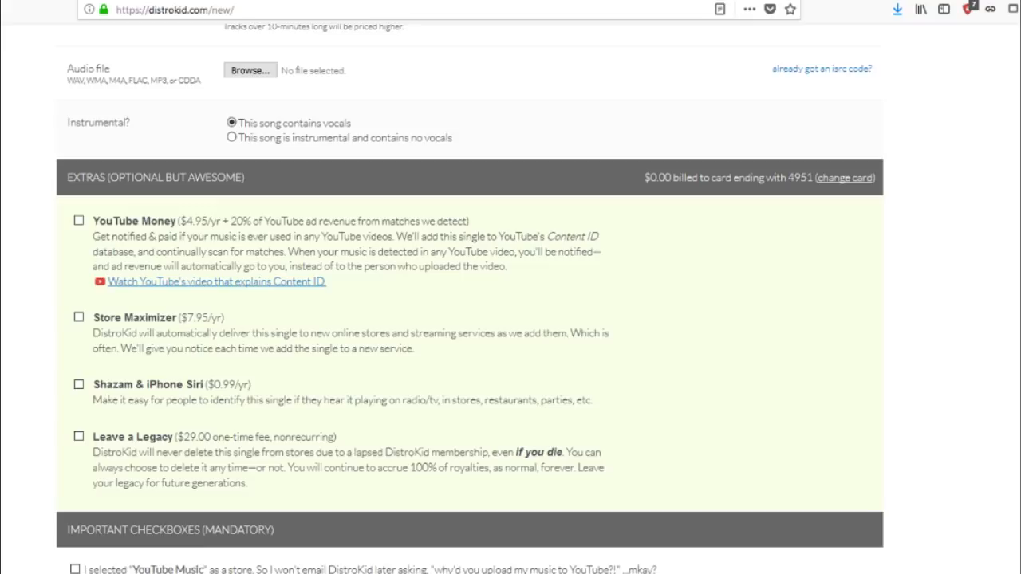
double_click(97, 122)
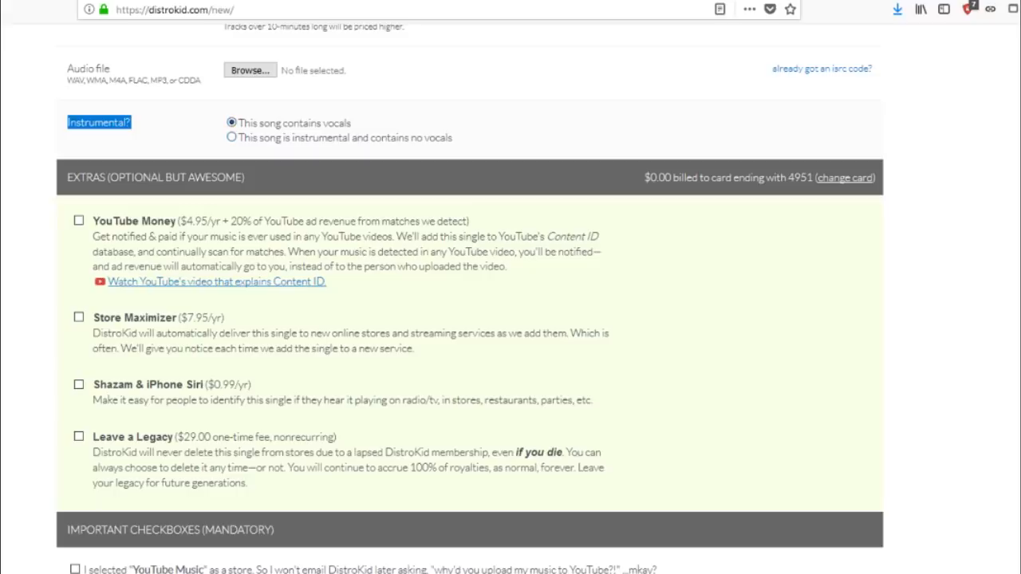
scroll("down", 3)
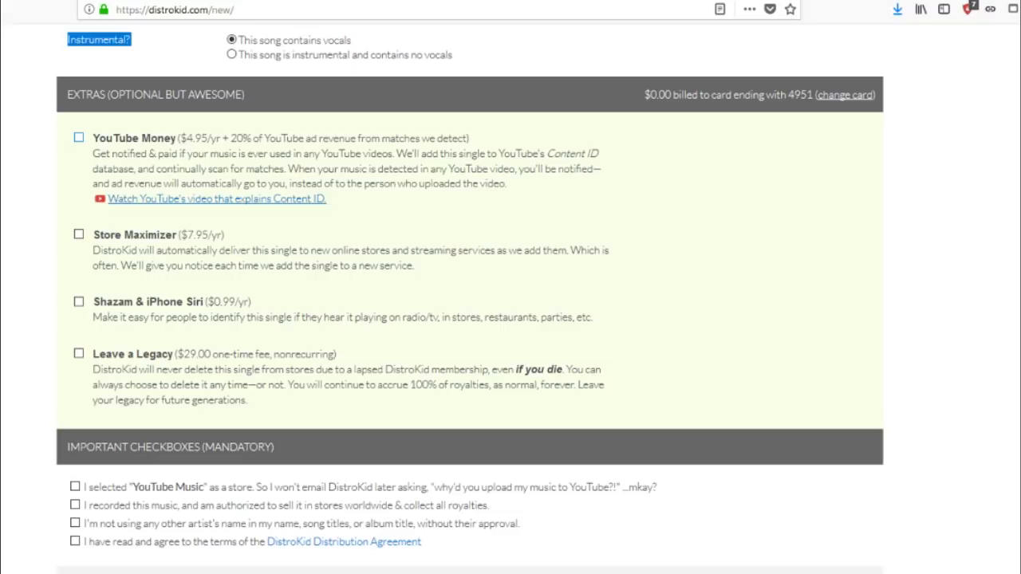
left_click(79, 137)
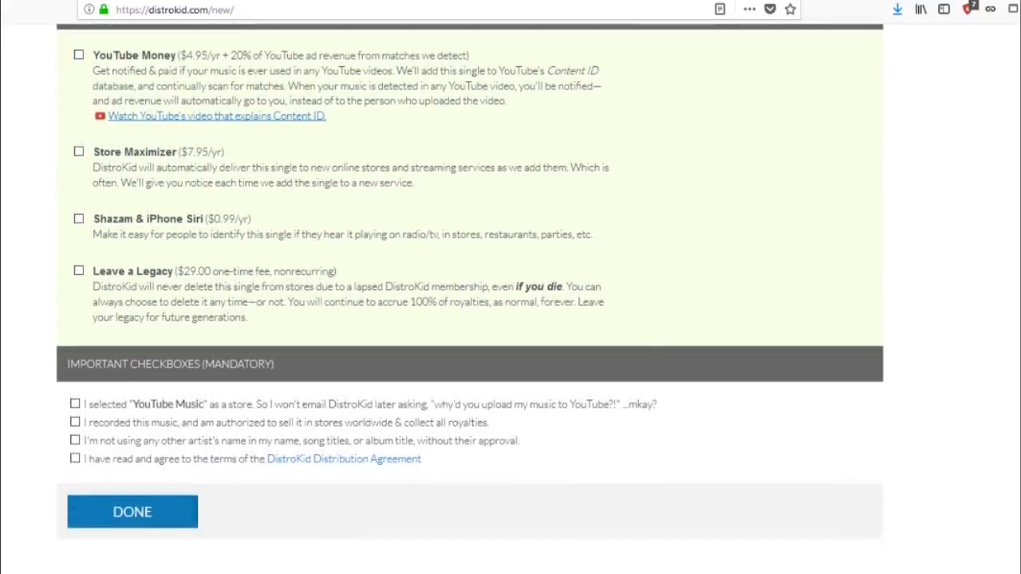
left_click(78, 152)
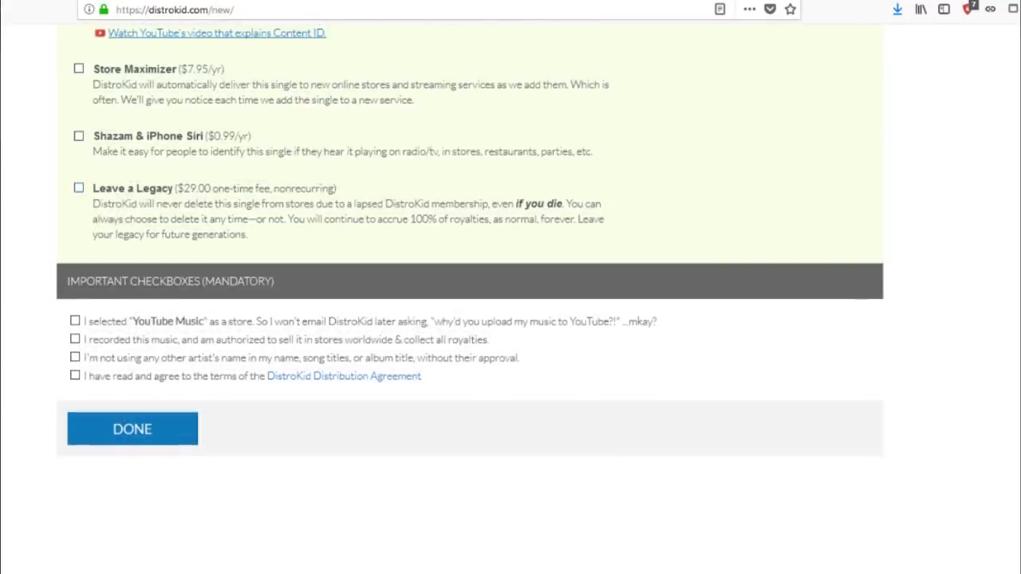
scroll("down", 3)
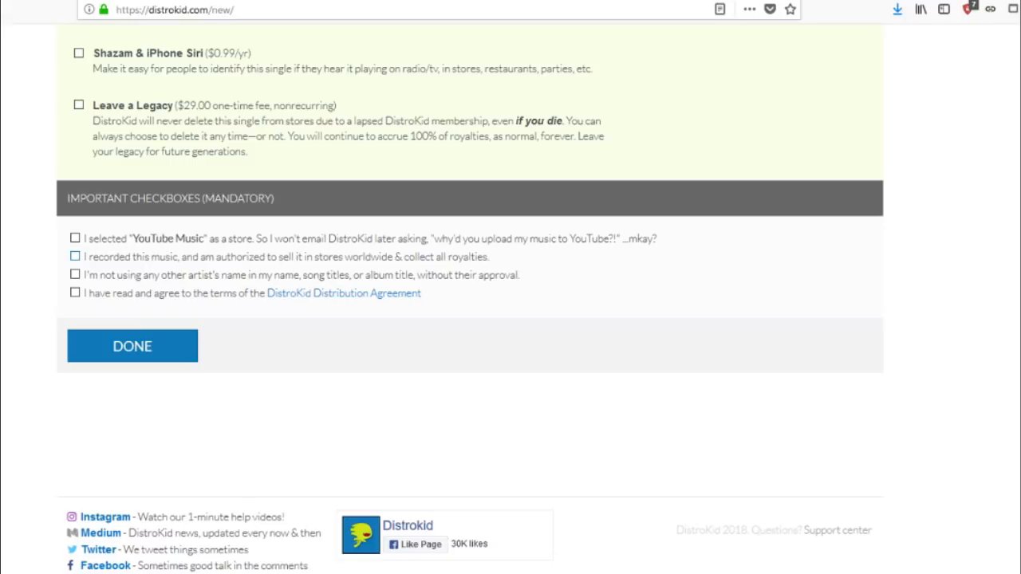
Step: Submit the finished Battlefield single with DONE and land on the My Music dashboard
left_click(75, 256)
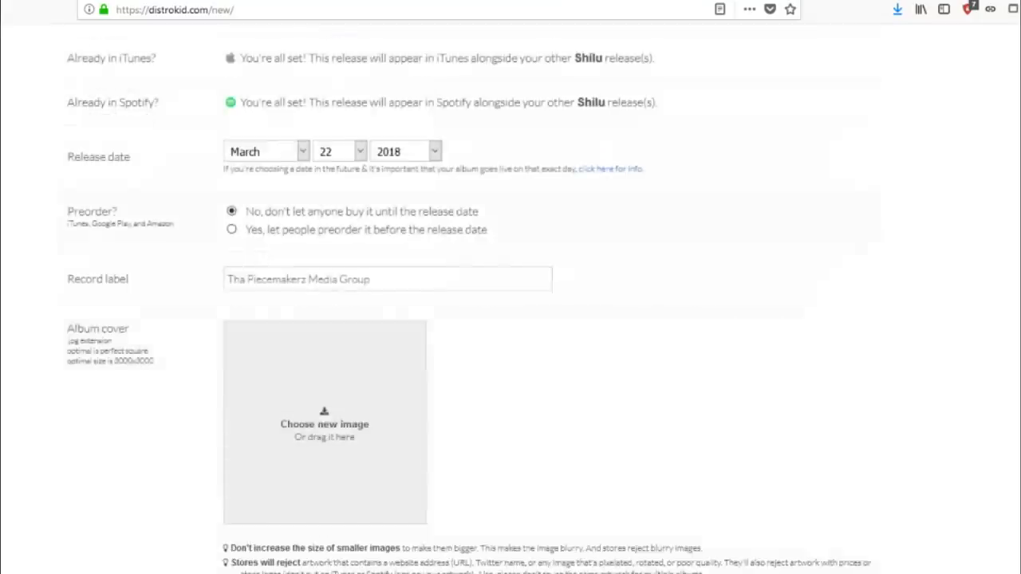
scroll("up", 3)
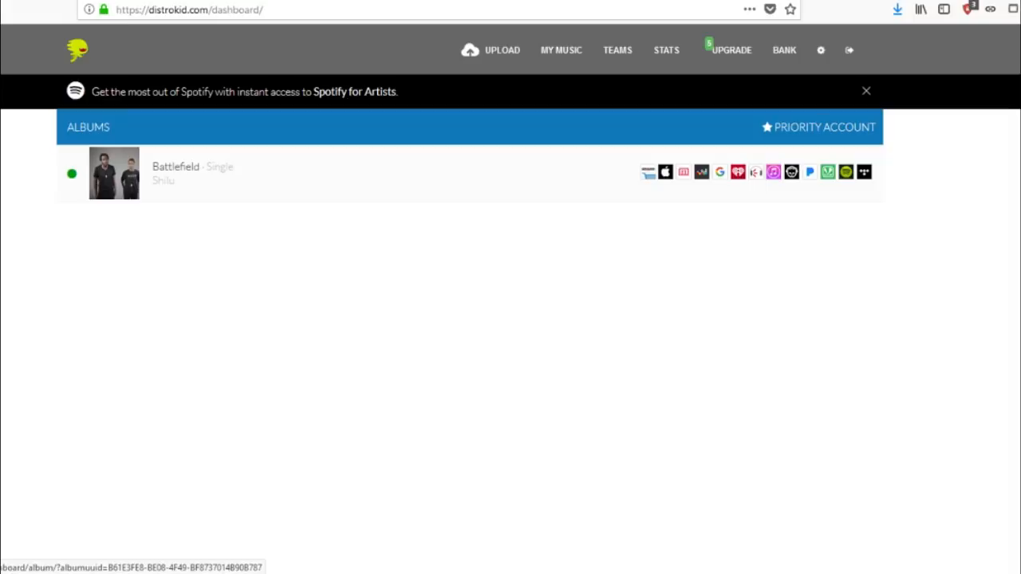
mouse_move(617, 49)
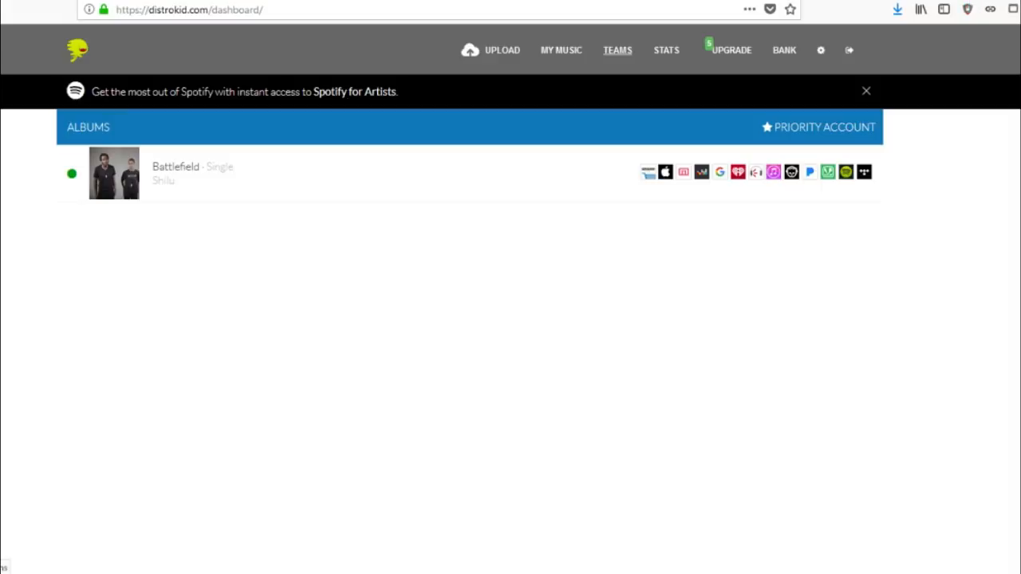
Step: Review the Teams page with Battlefield selected as the release, then go to Stats
left_click(617, 49)
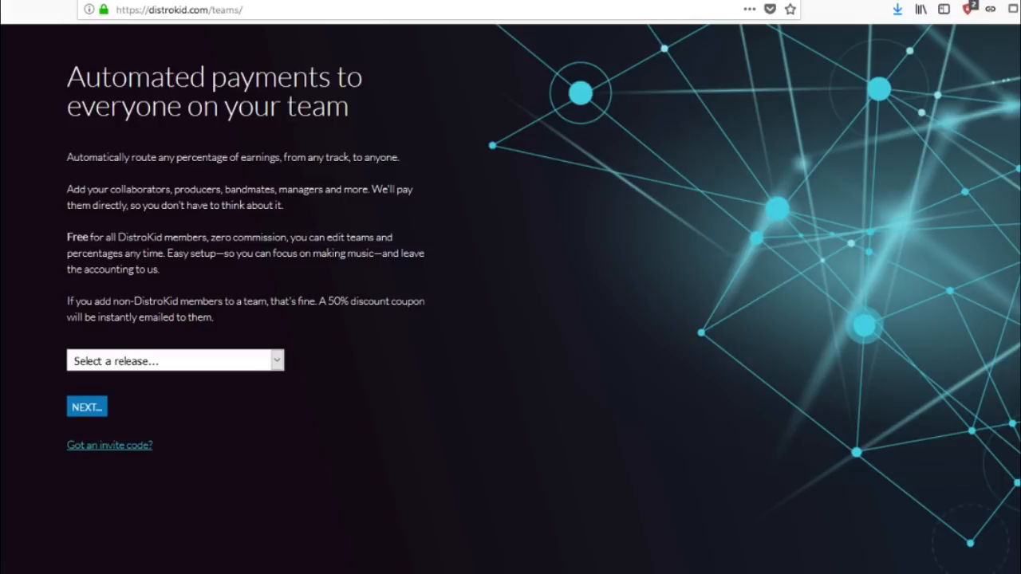
left_click(175, 360)
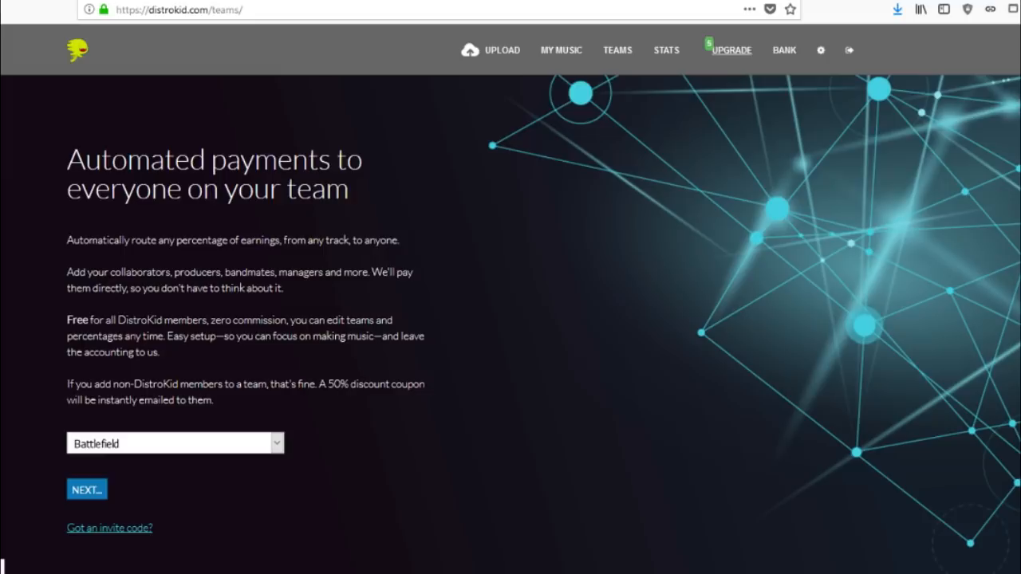
left_click(665, 50)
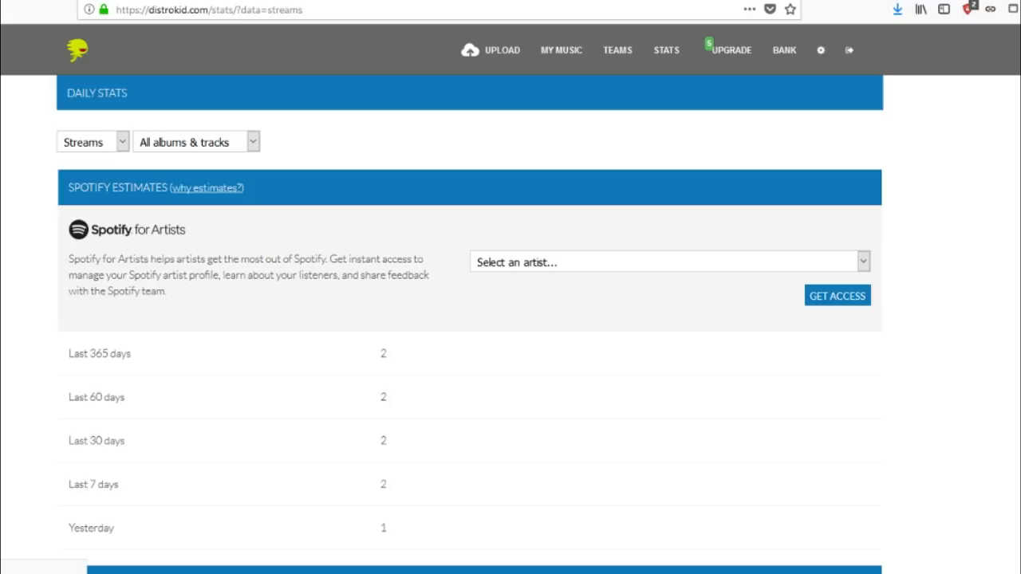
Step: Browse the daily streams chart, request Spotify for Artists access, then go to the Upgrade plans
scroll("down", 3)
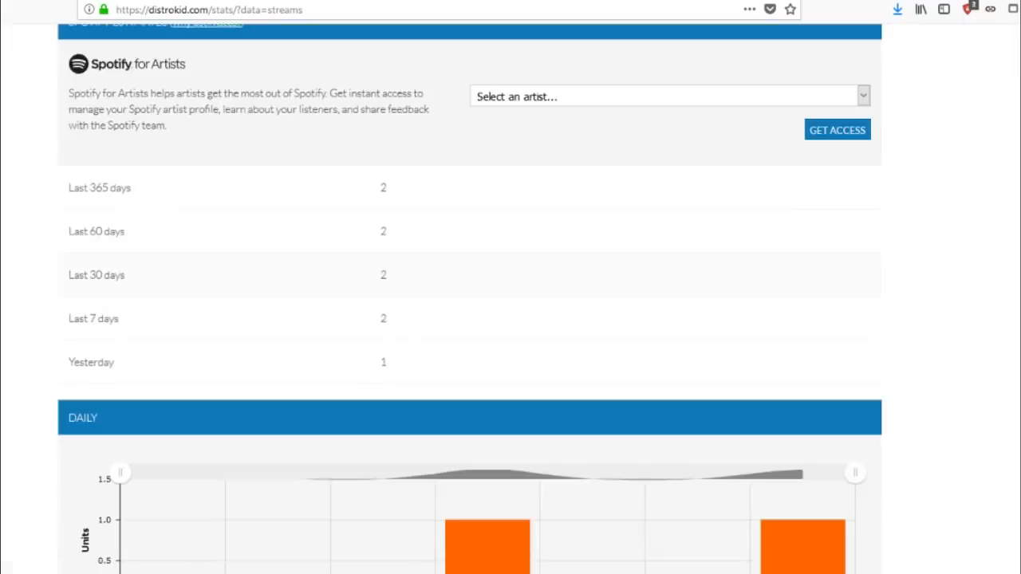
scroll("down", 3)
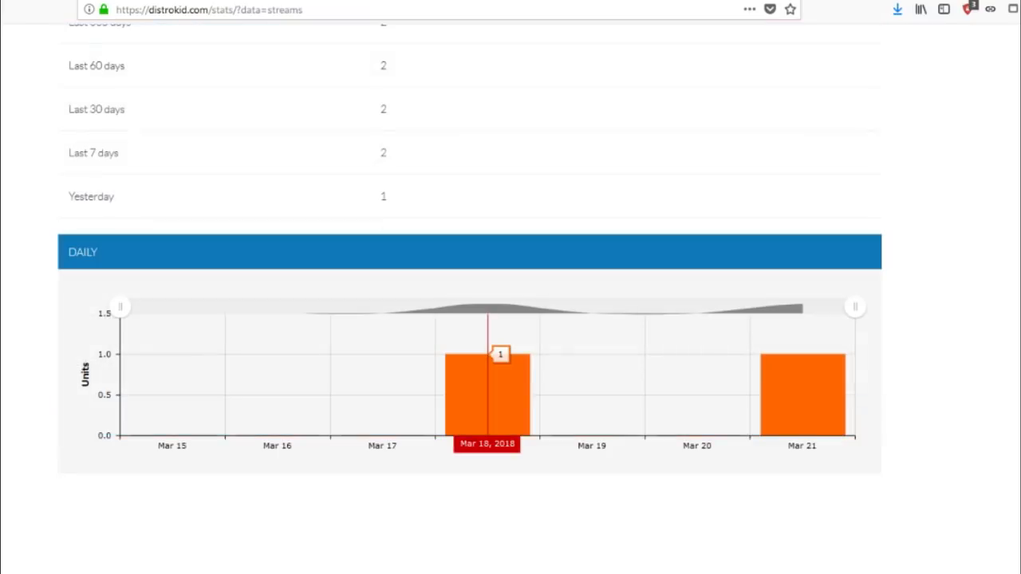
scroll("down", 3)
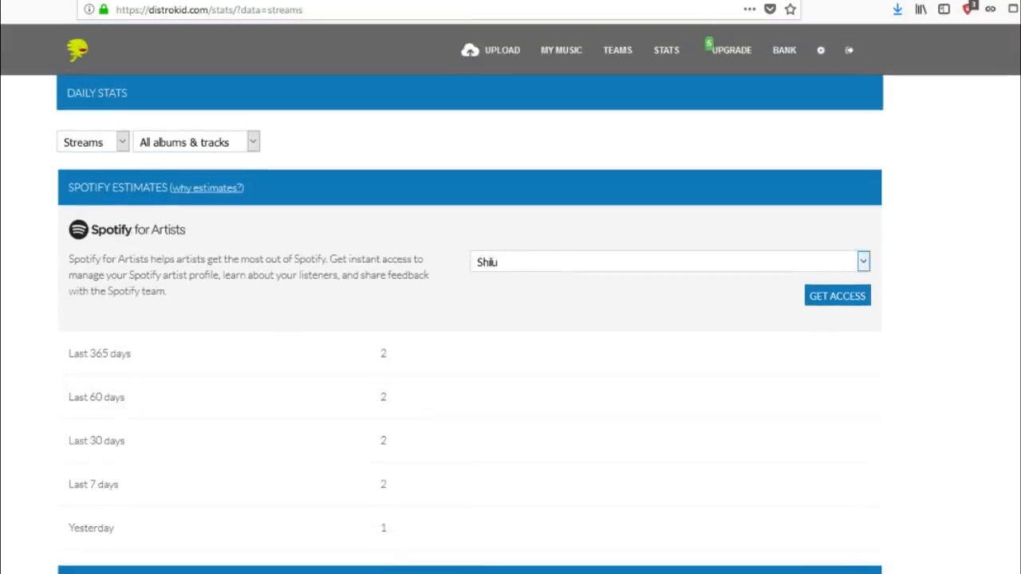
left_click(836, 295)
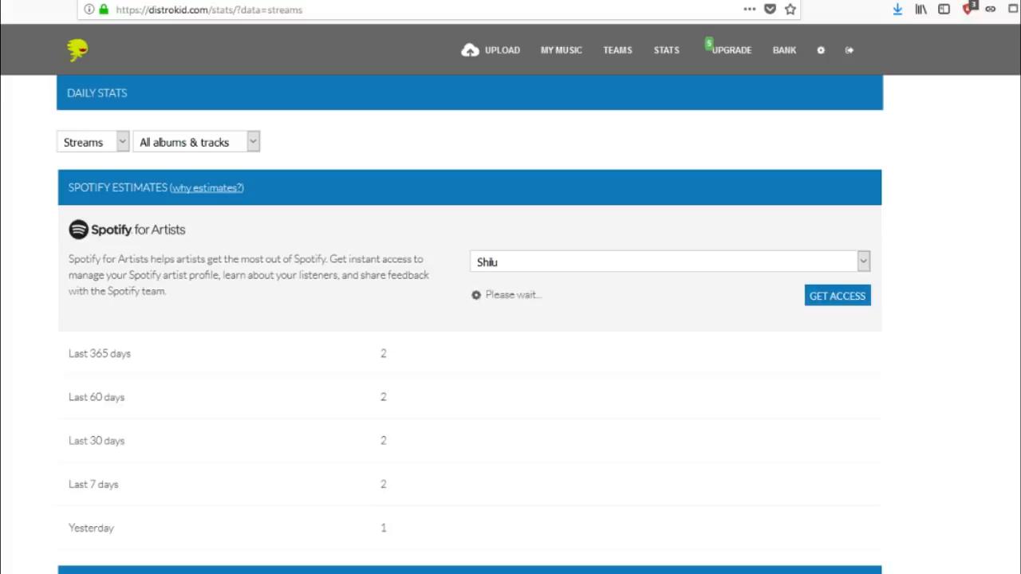
left_click(836, 295)
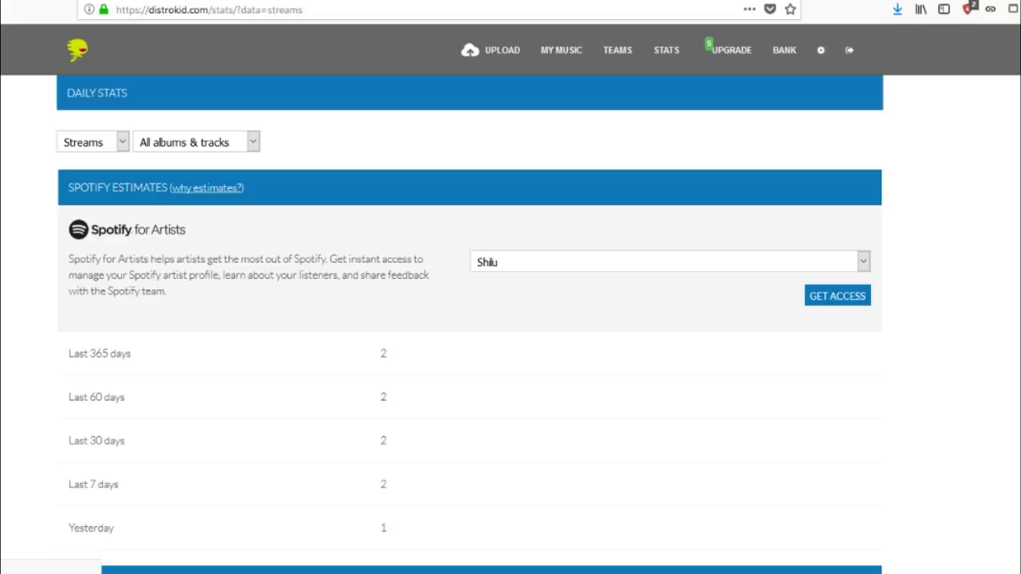
left_click(732, 50)
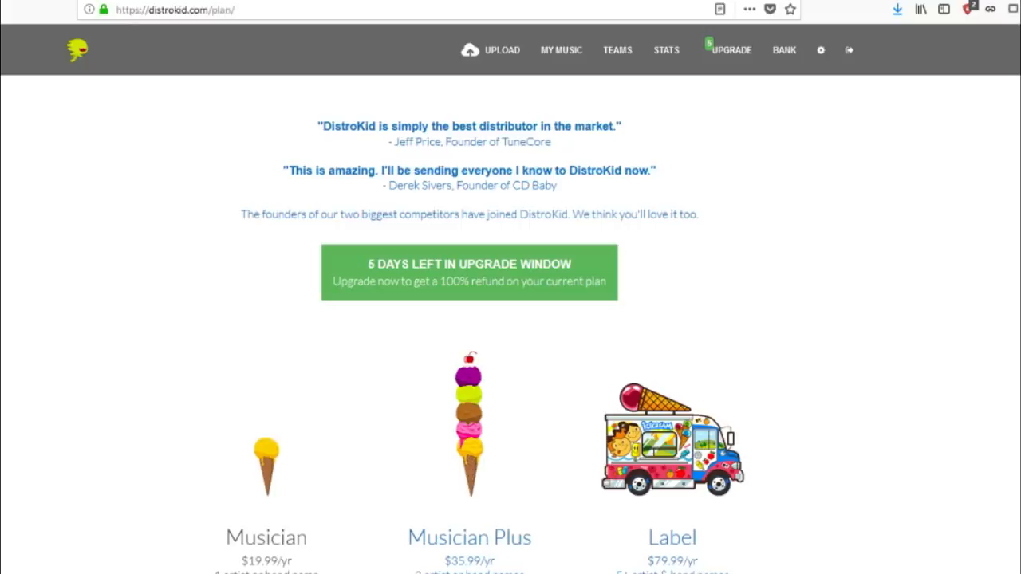
scroll("down", 3)
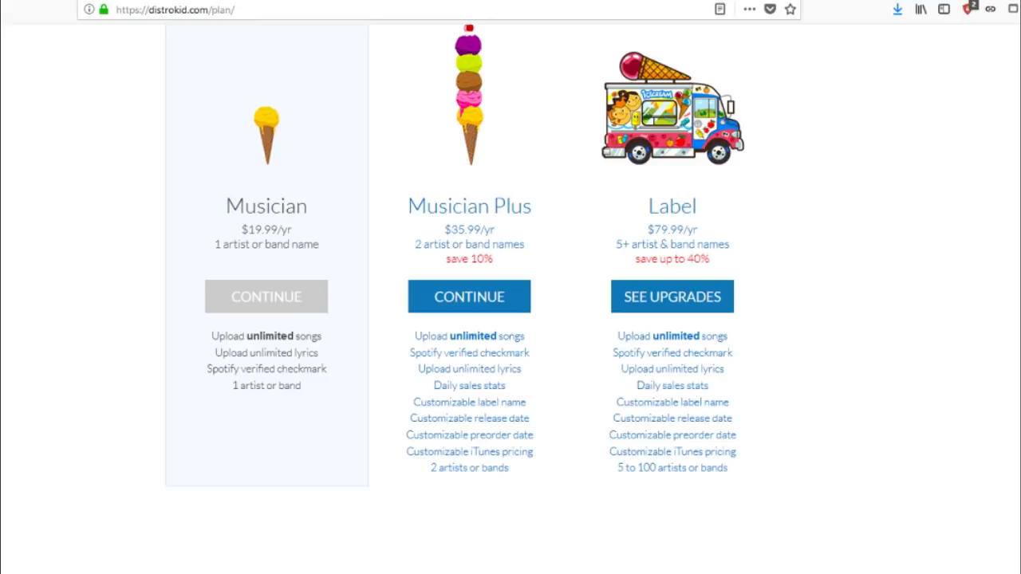
Step: Leave the upgrade plans for the Bank page showing 2017 royalty totals
left_click_drag(209, 336, 324, 352)
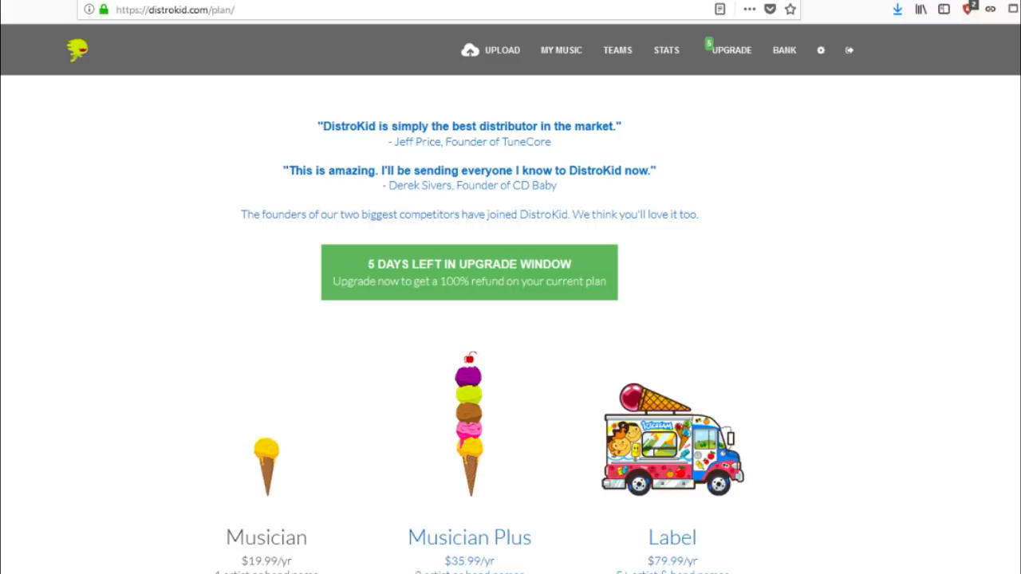
mouse_move(784, 51)
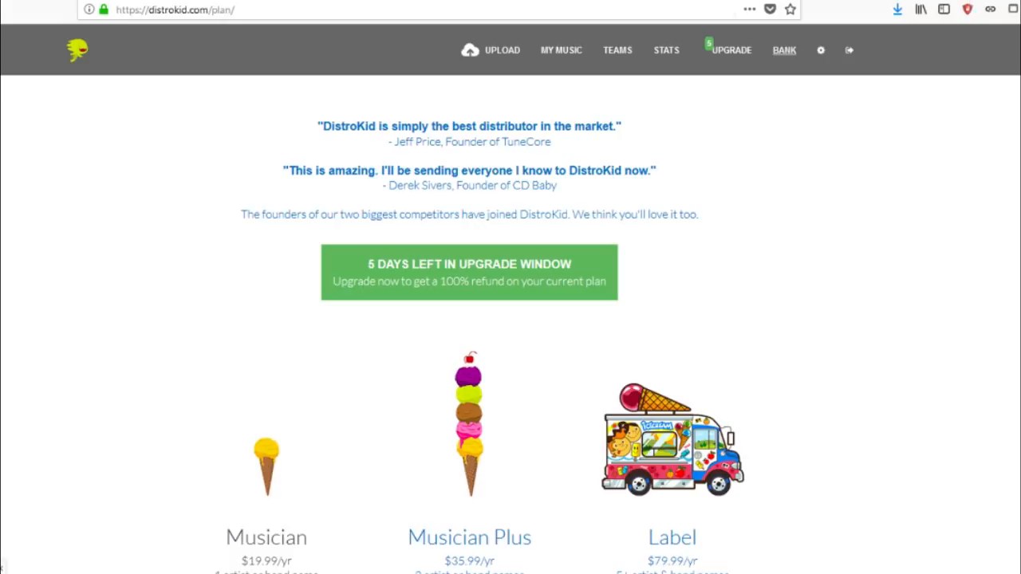
left_click(784, 50)
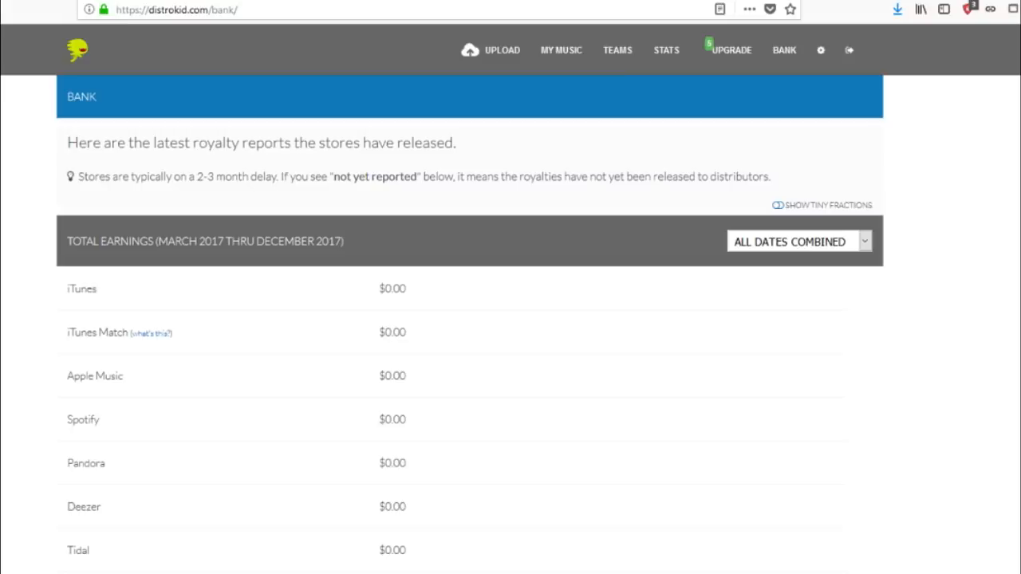
Step: Highlight the 2-3 month store-delay note on the Bank page, then go to Settings
left_click_drag(78, 176, 301, 176)
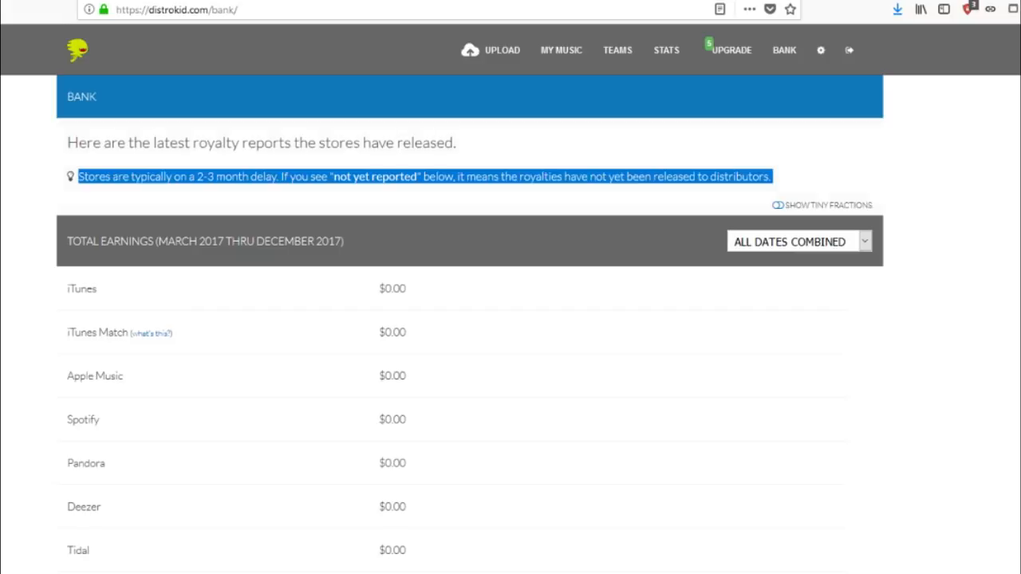
scroll("down", 3)
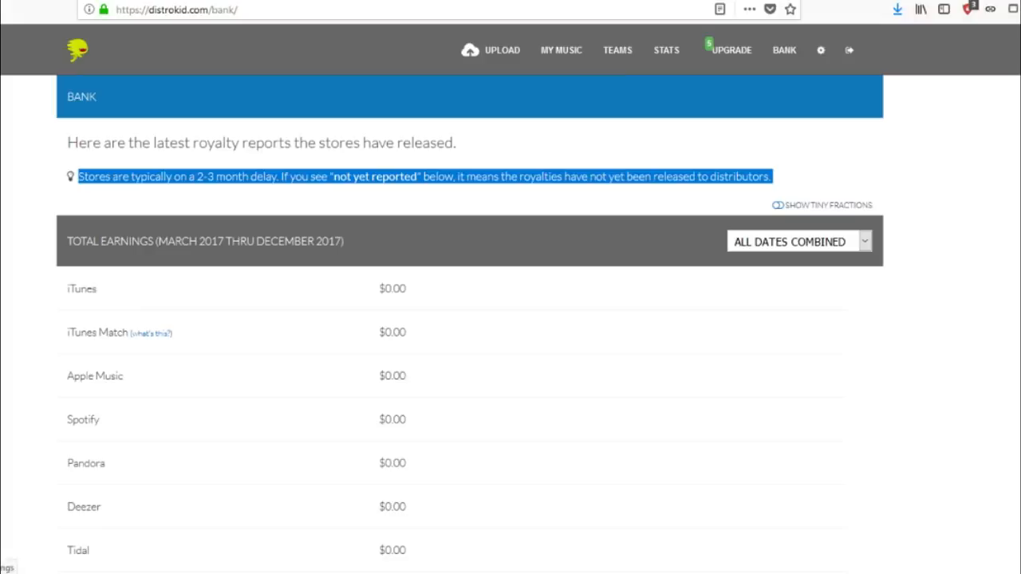
left_click(820, 49)
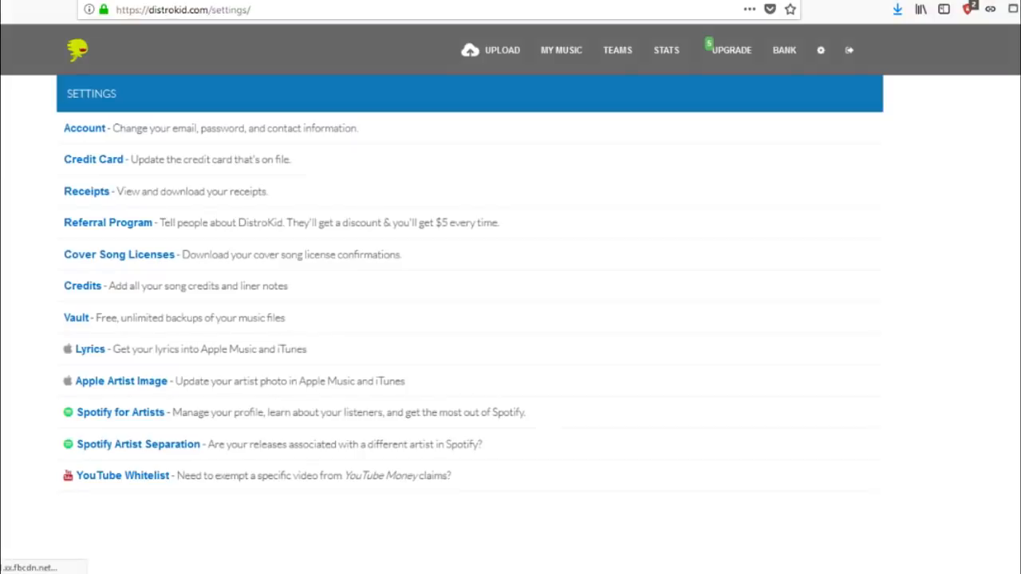
scroll("down", 3)
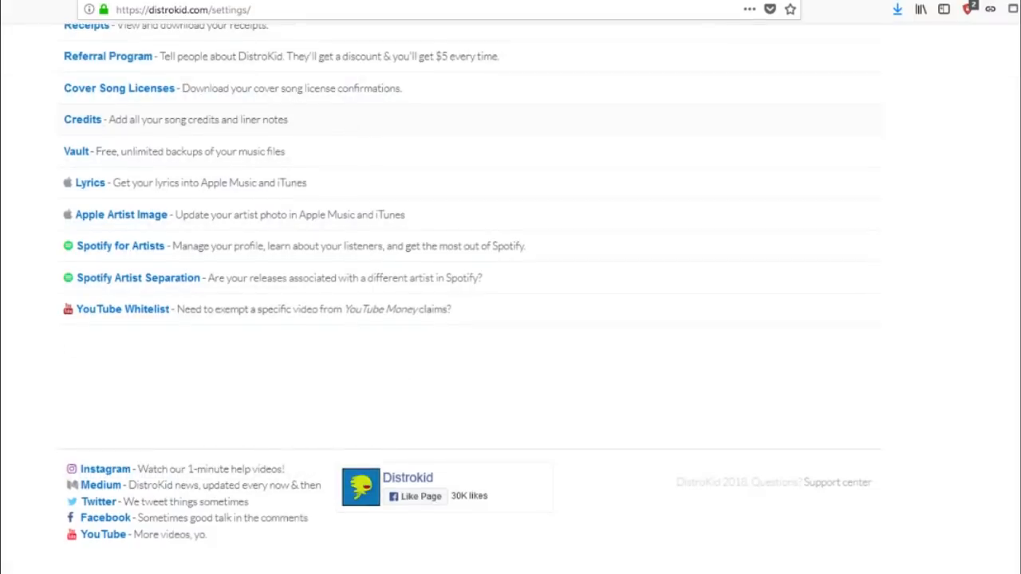
scroll("down", 3)
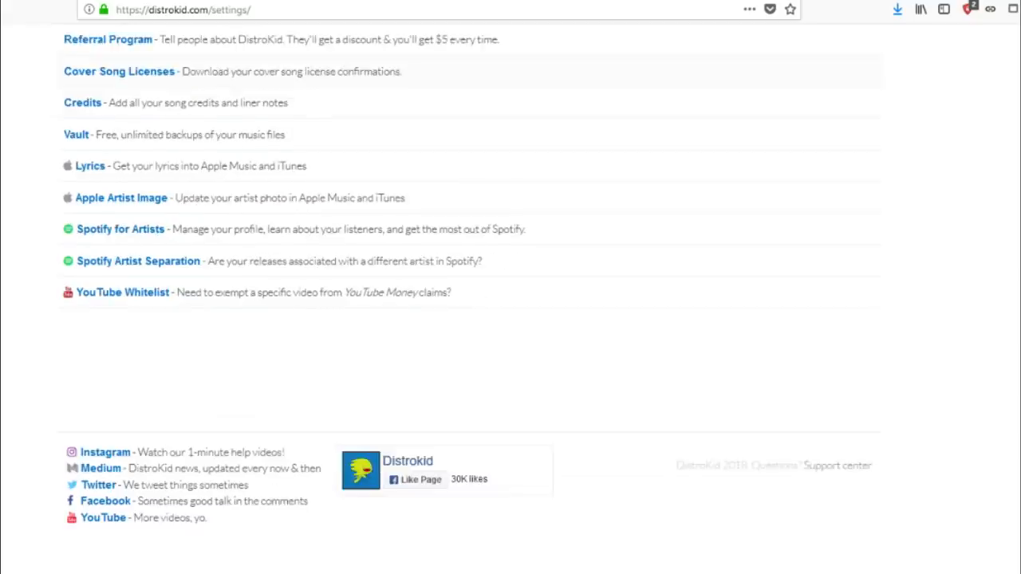
scroll("down", 3)
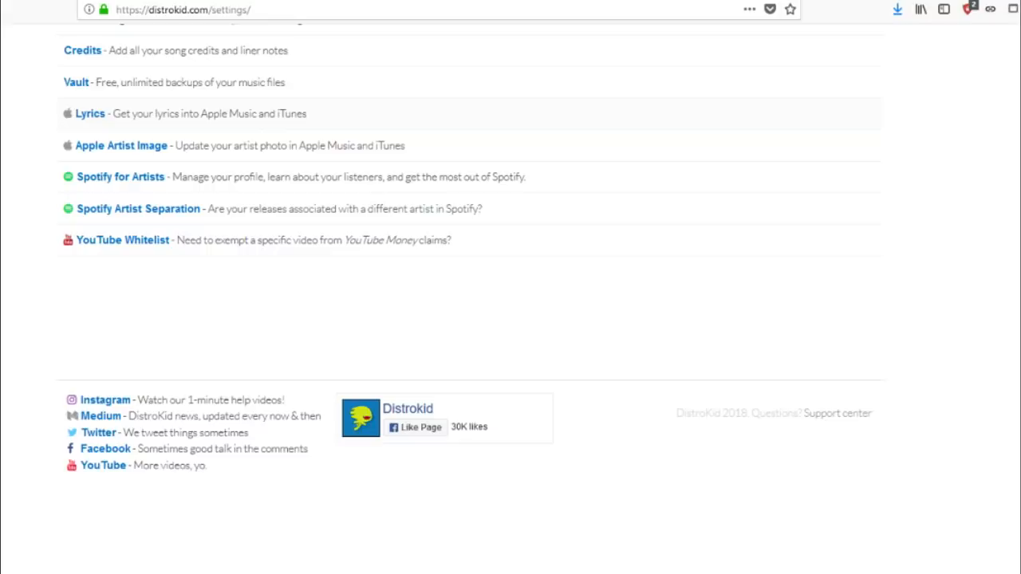
mouse_move(83, 50)
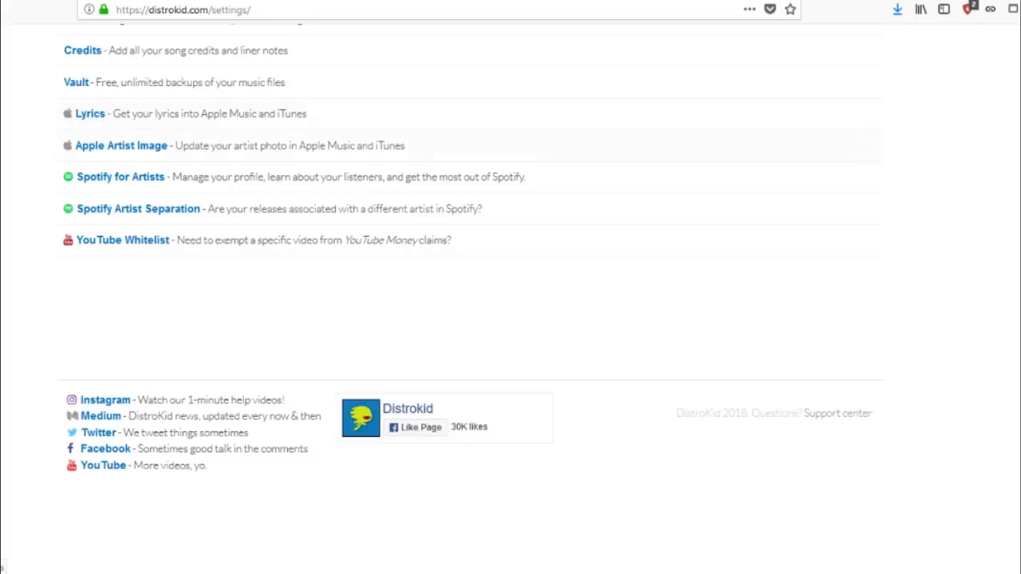
mouse_move(121, 176)
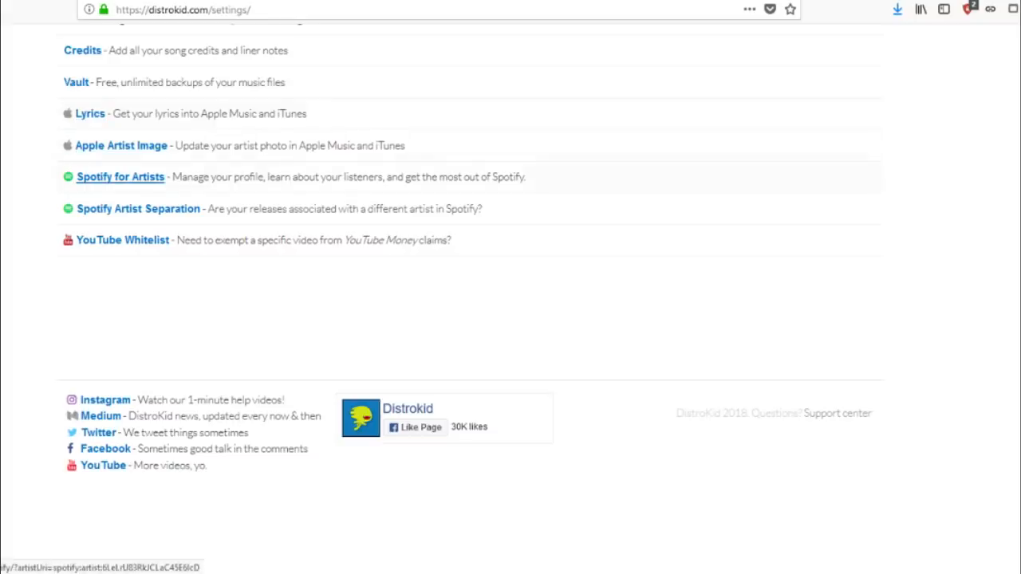
mouse_move(123, 240)
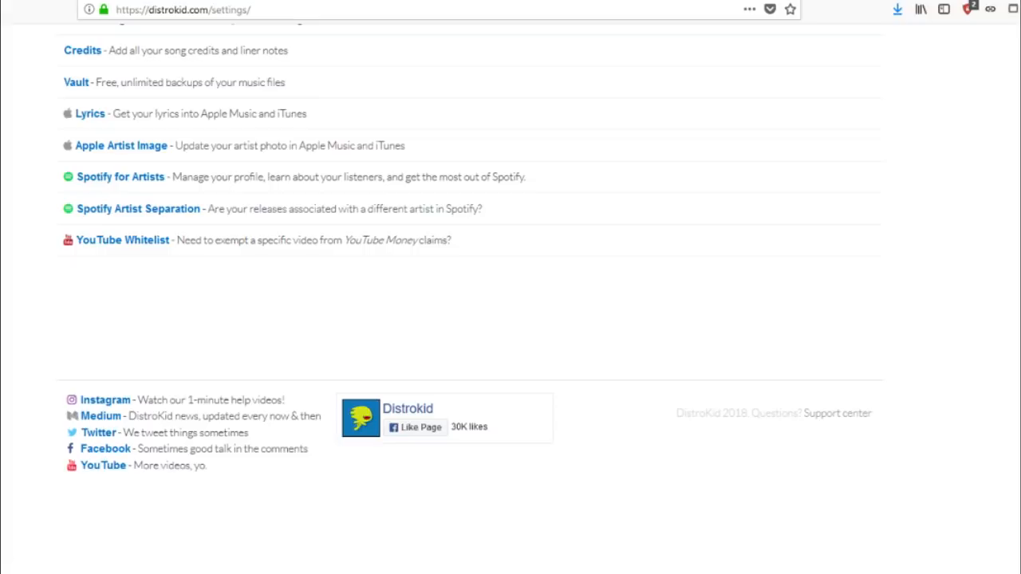
Step: Scroll back over the Settings page and return to the My Music dashboard listing Battlefield
scroll("up", 3)
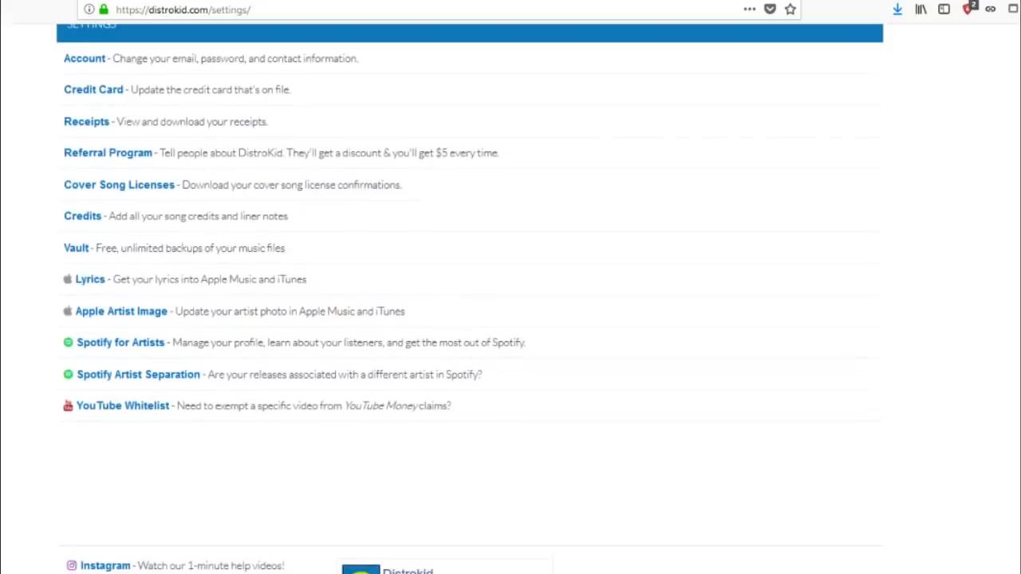
scroll("down", 3)
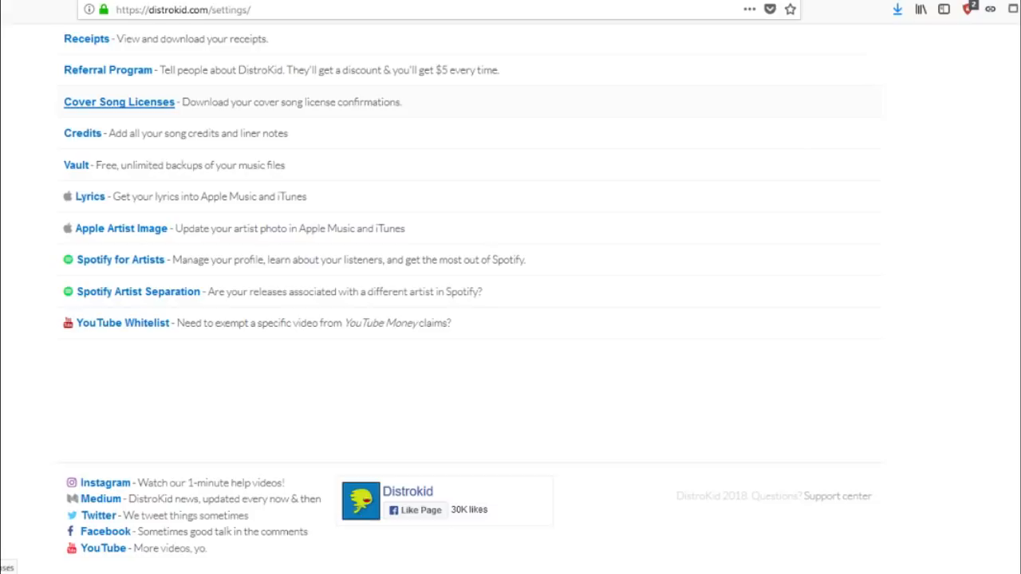
scroll("up", 3)
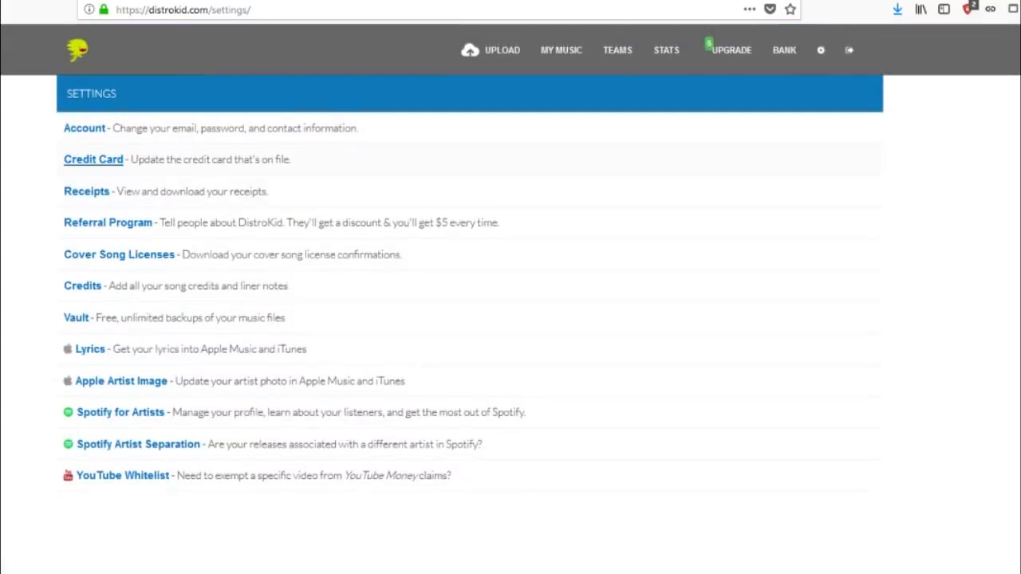
mouse_move(85, 128)
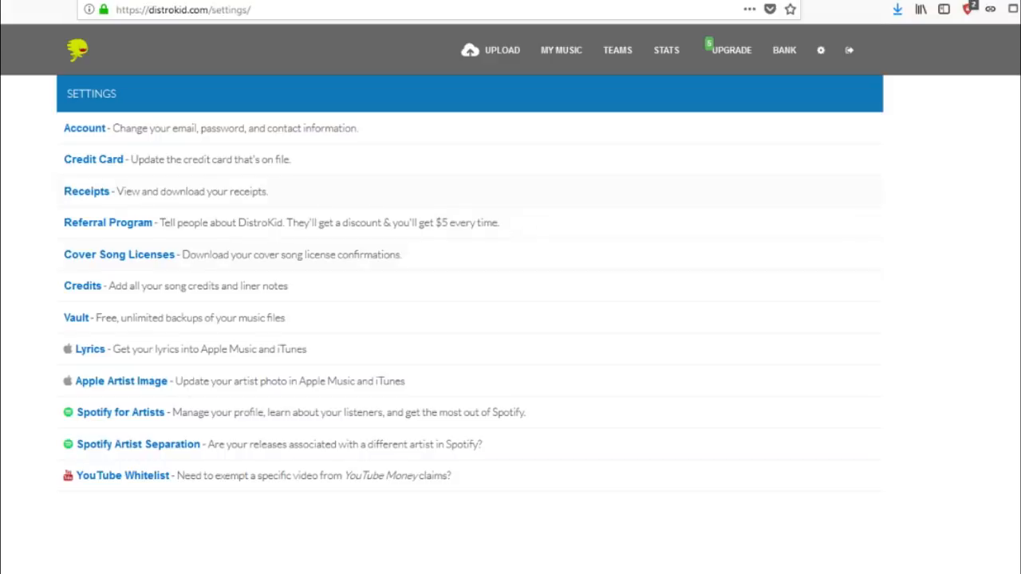
mouse_move(561, 49)
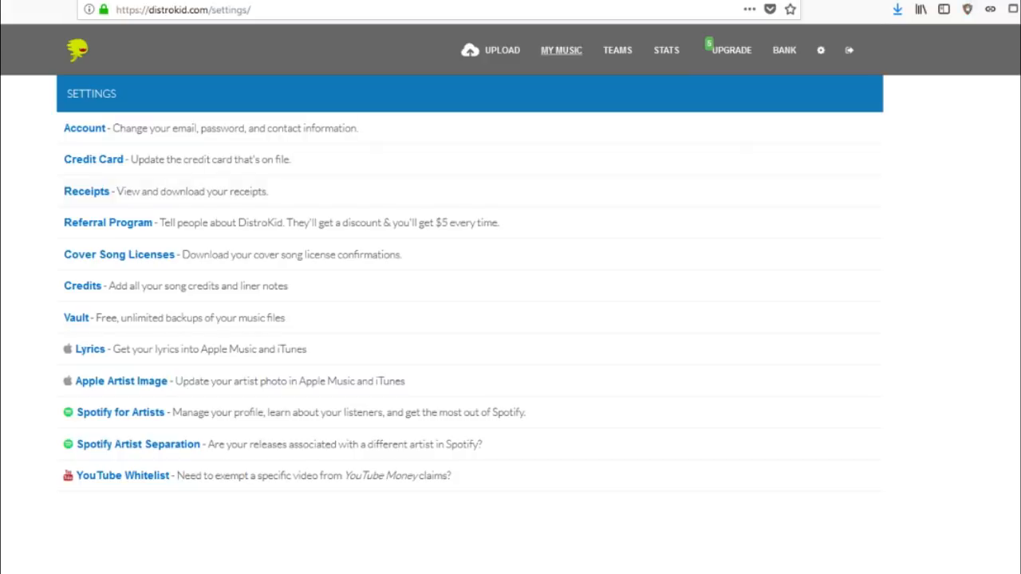
left_click(561, 50)
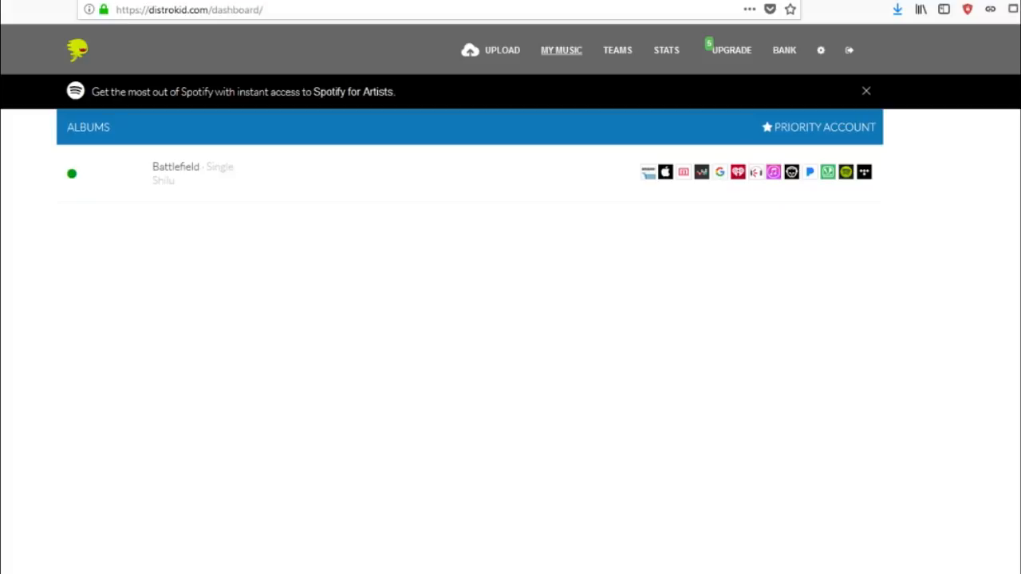